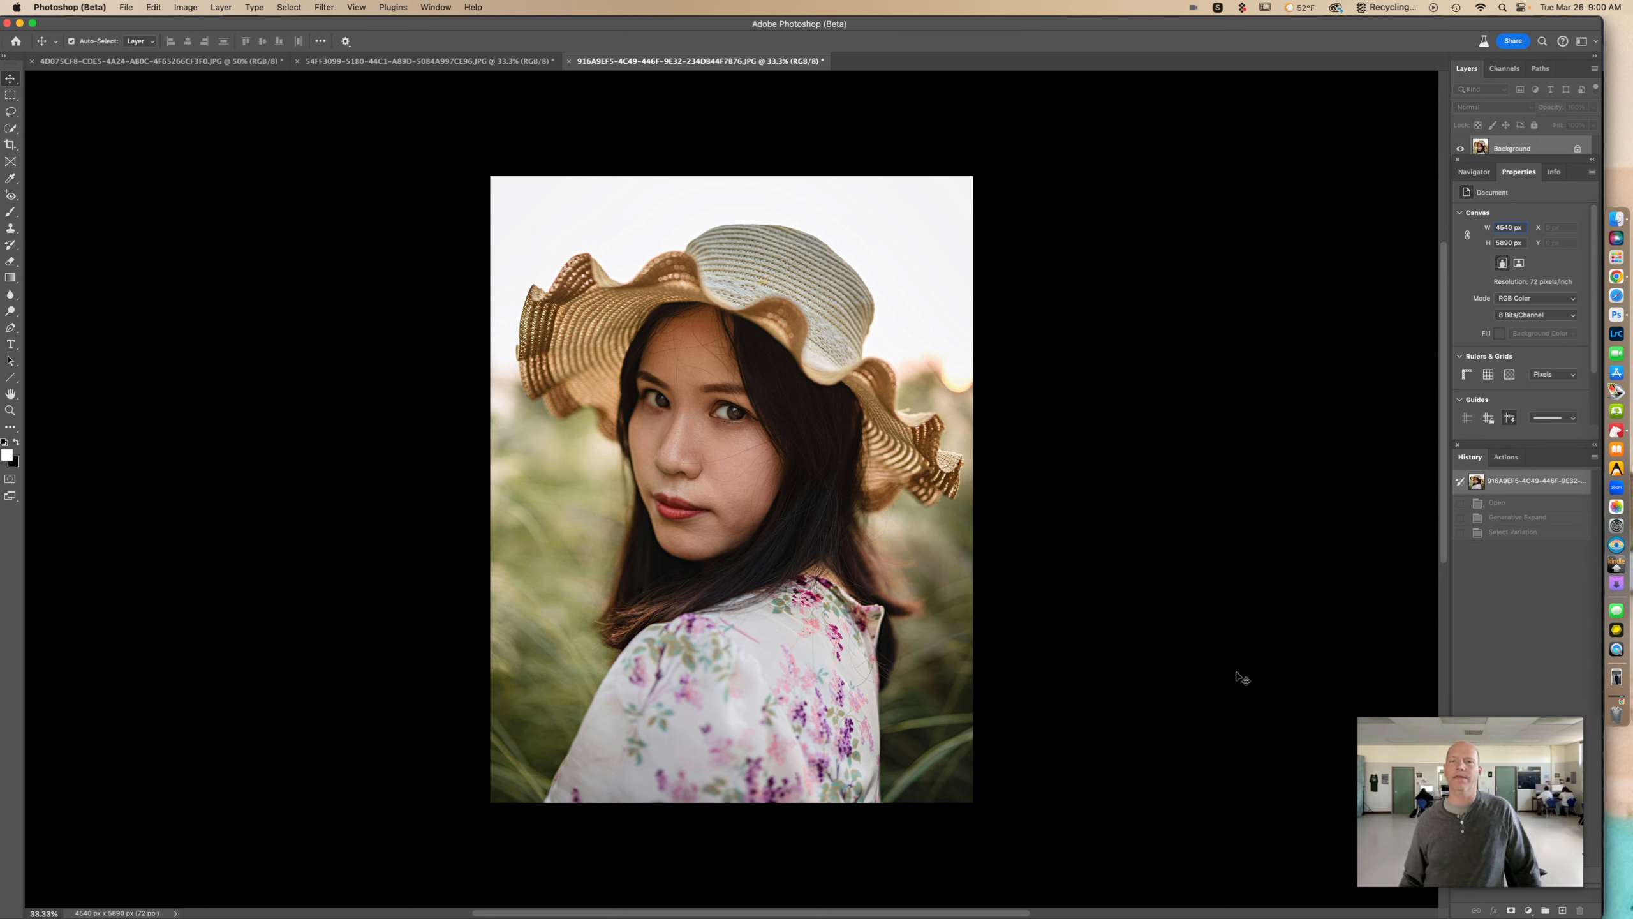
{"action": "mouse_move", "coordinate": [849, 372]}
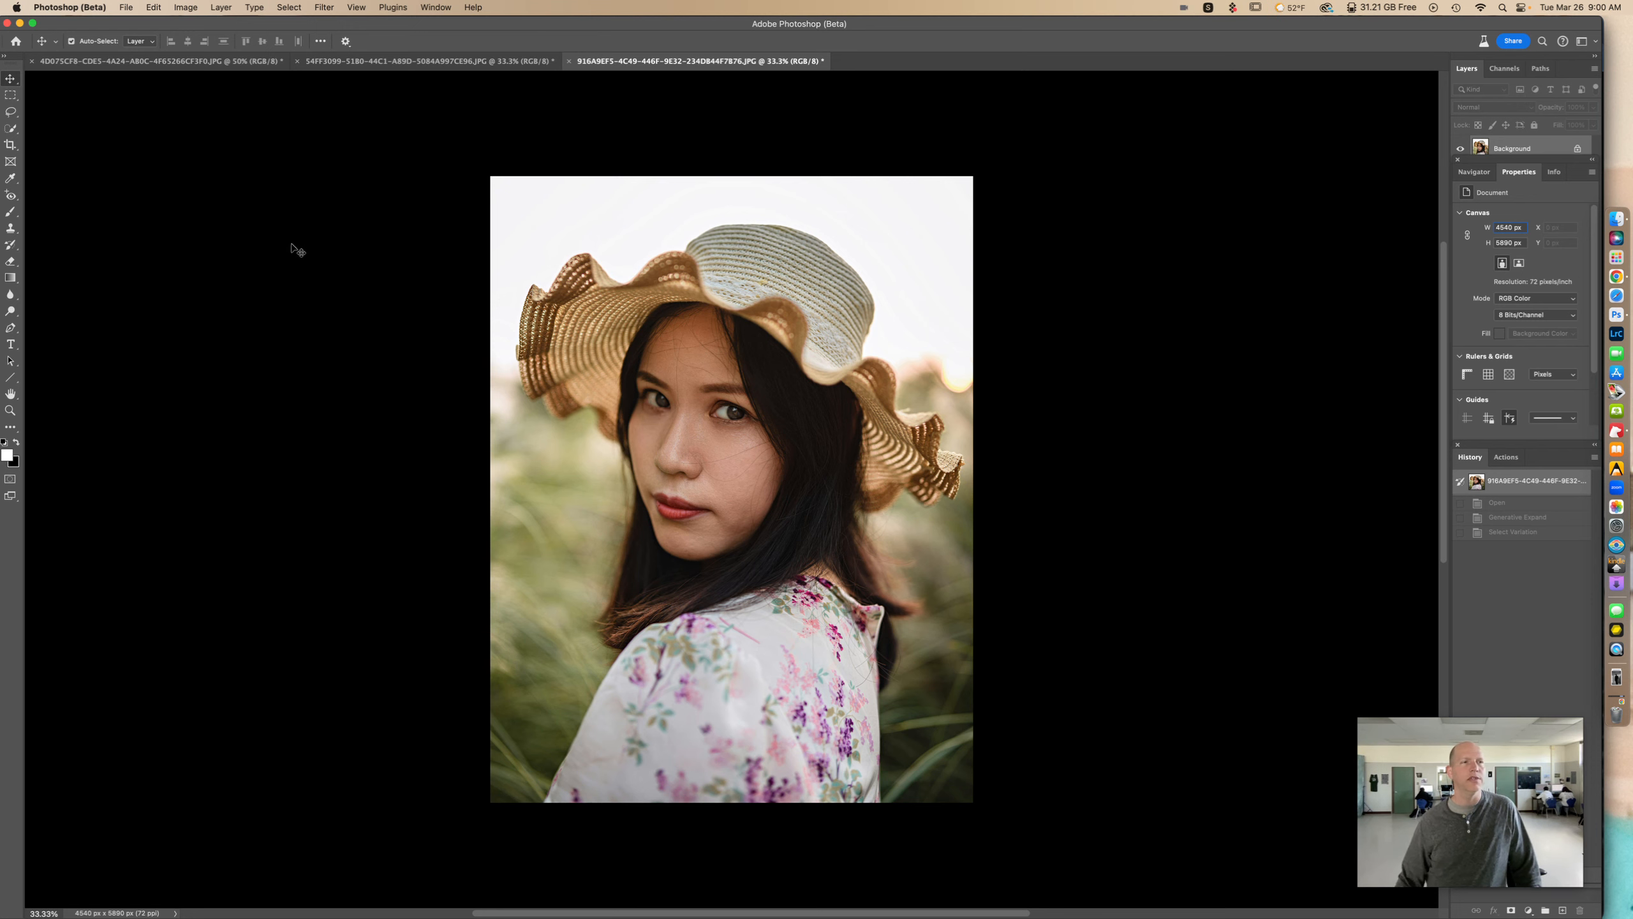
{"action": "mouse_move", "coordinate": [11, 147]}
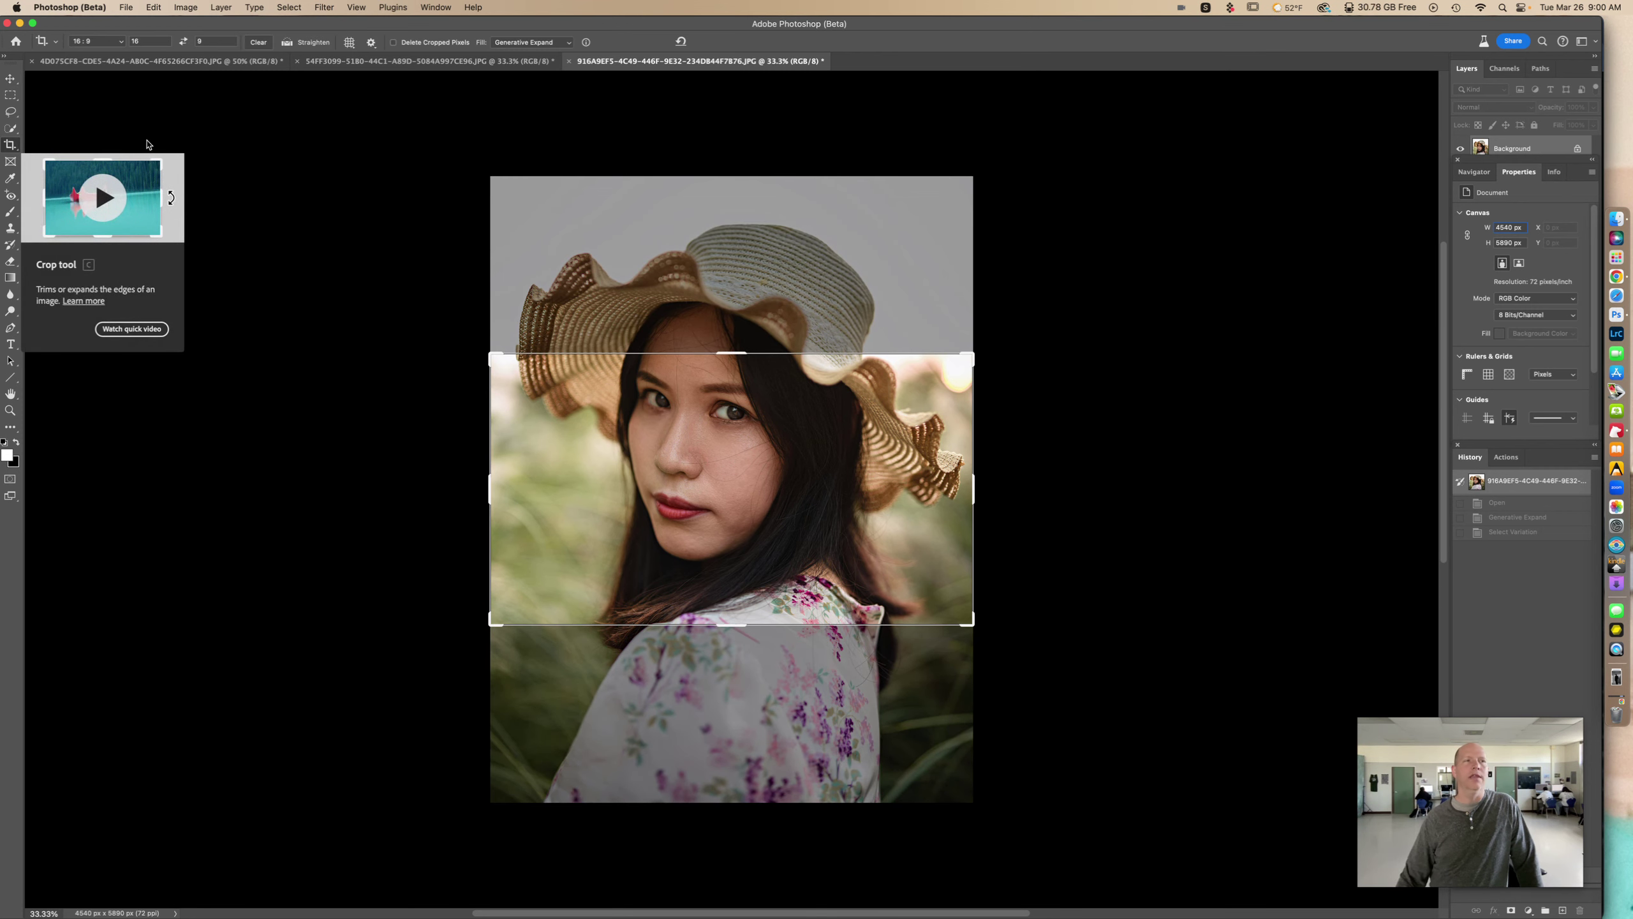
- Set the sun-hat portrait's crop frame to the 16:9 ratio preset
{"action": "left_click", "coordinate": [95, 41]}
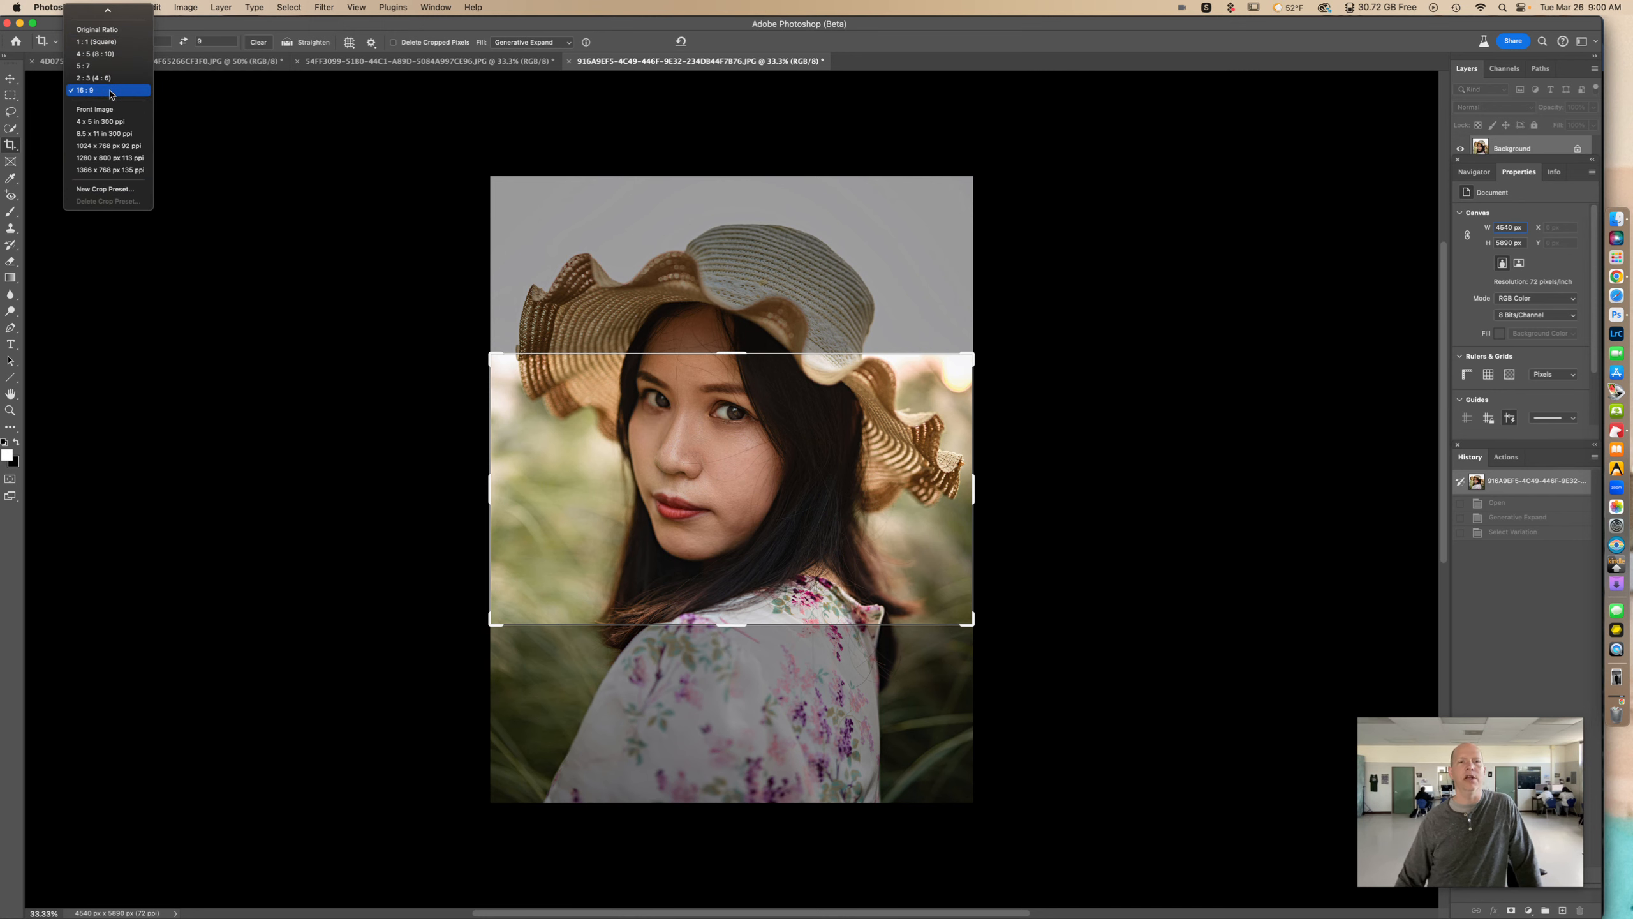
{"action": "left_click", "coordinate": [88, 90]}
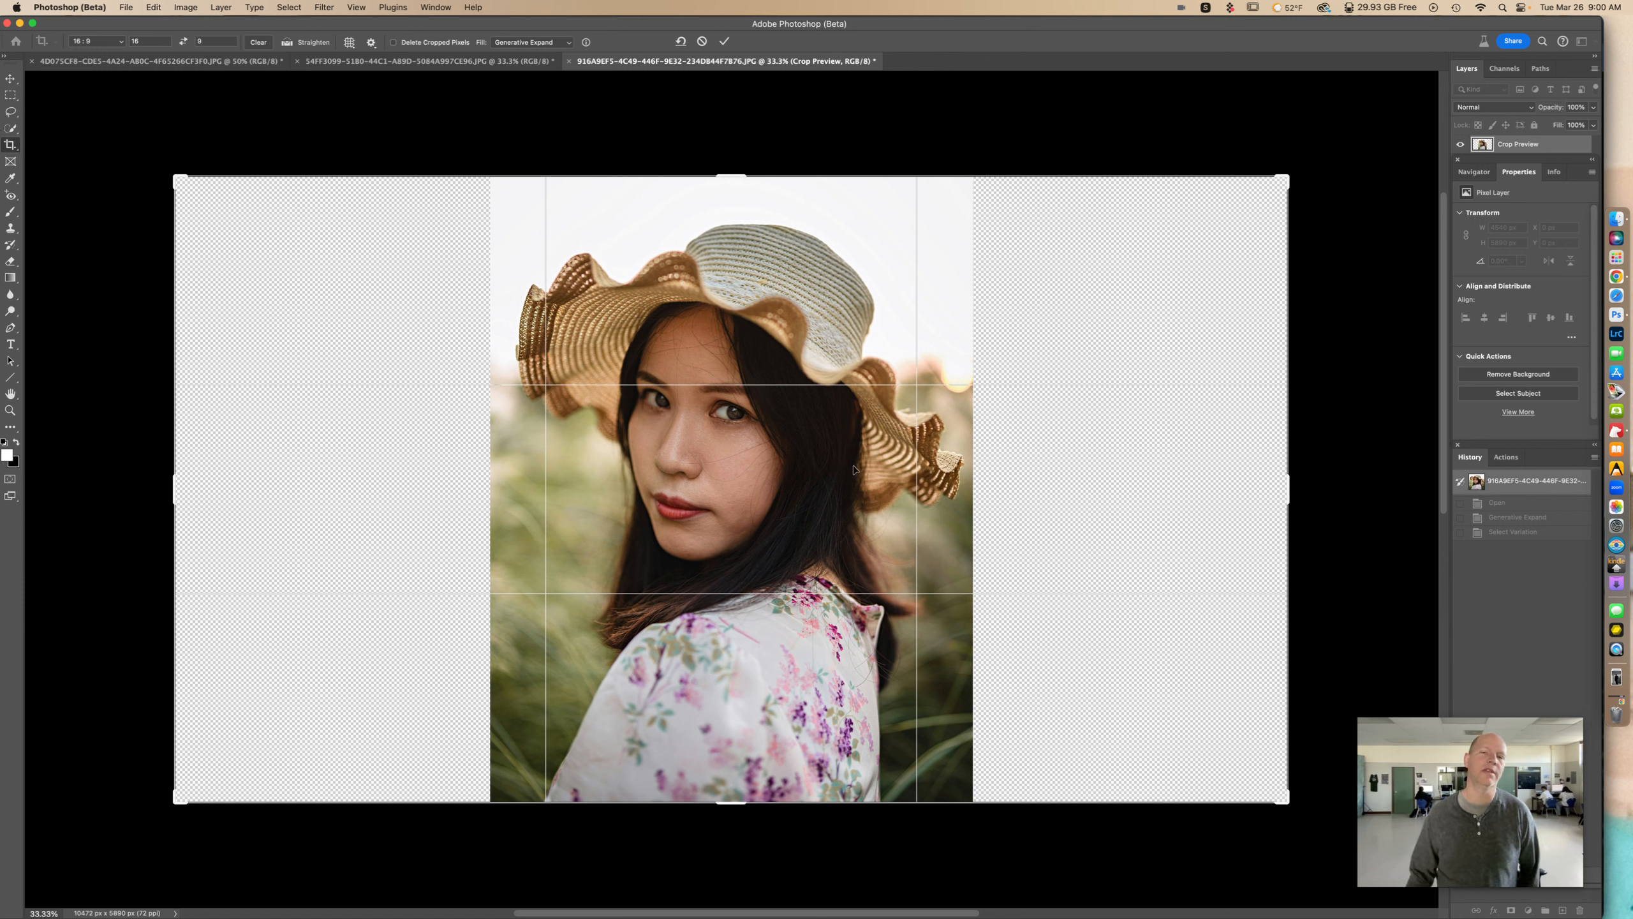
{"action": "mouse_move", "coordinate": [1112, 465]}
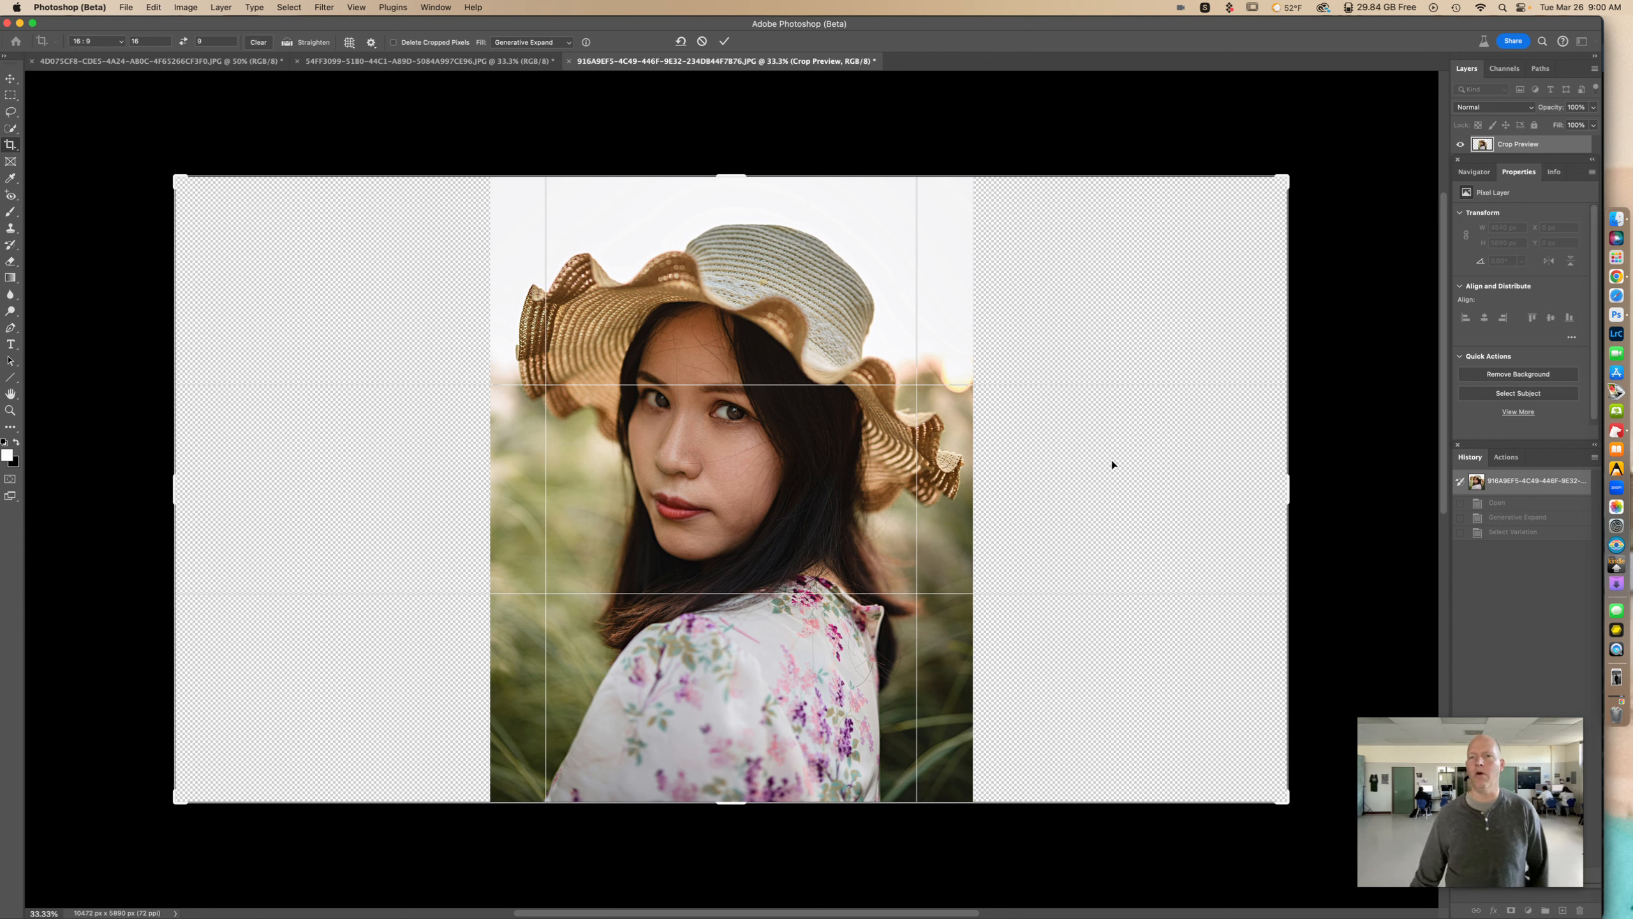
{"action": "mouse_move", "coordinate": [375, 437]}
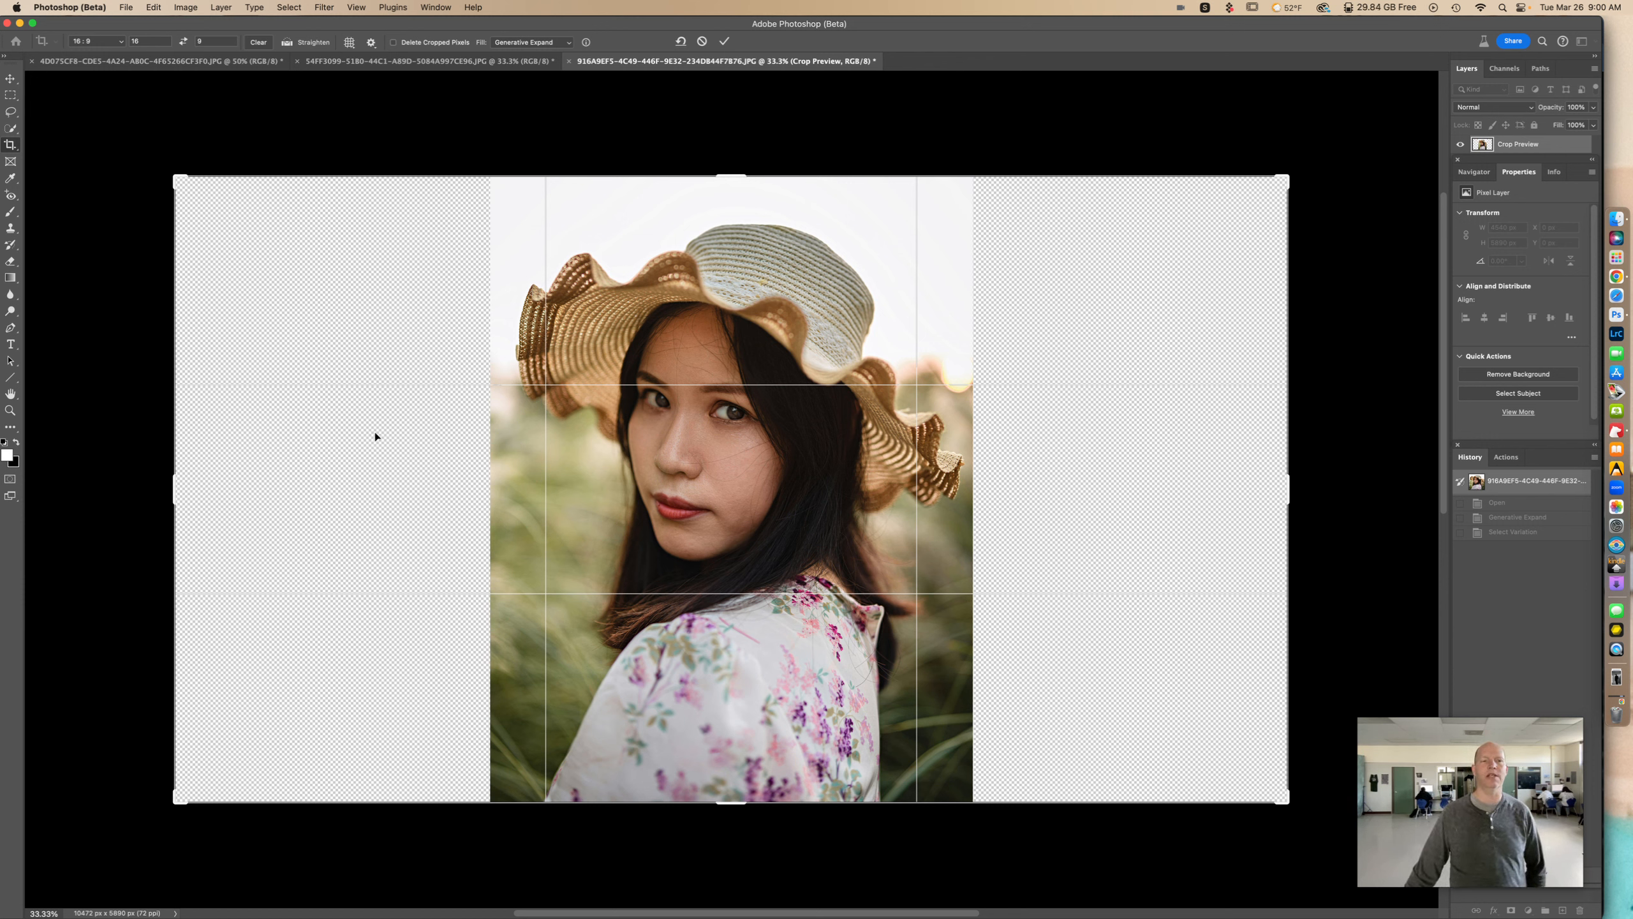
{"action": "mouse_move", "coordinate": [1038, 471]}
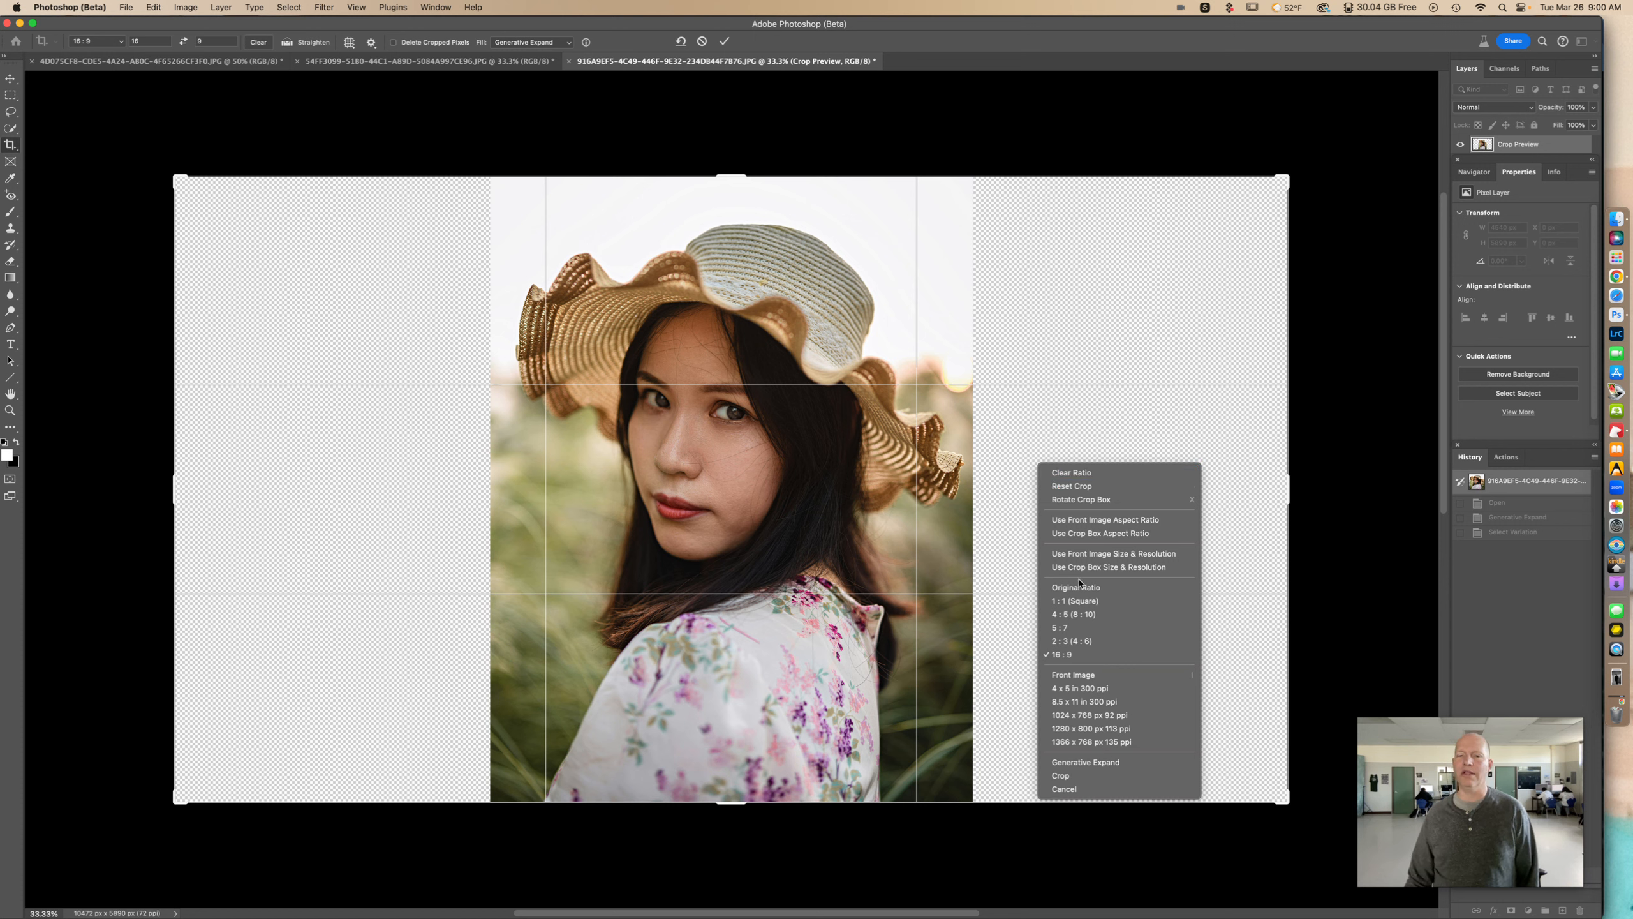
{"action": "mouse_move", "coordinate": [1130, 768]}
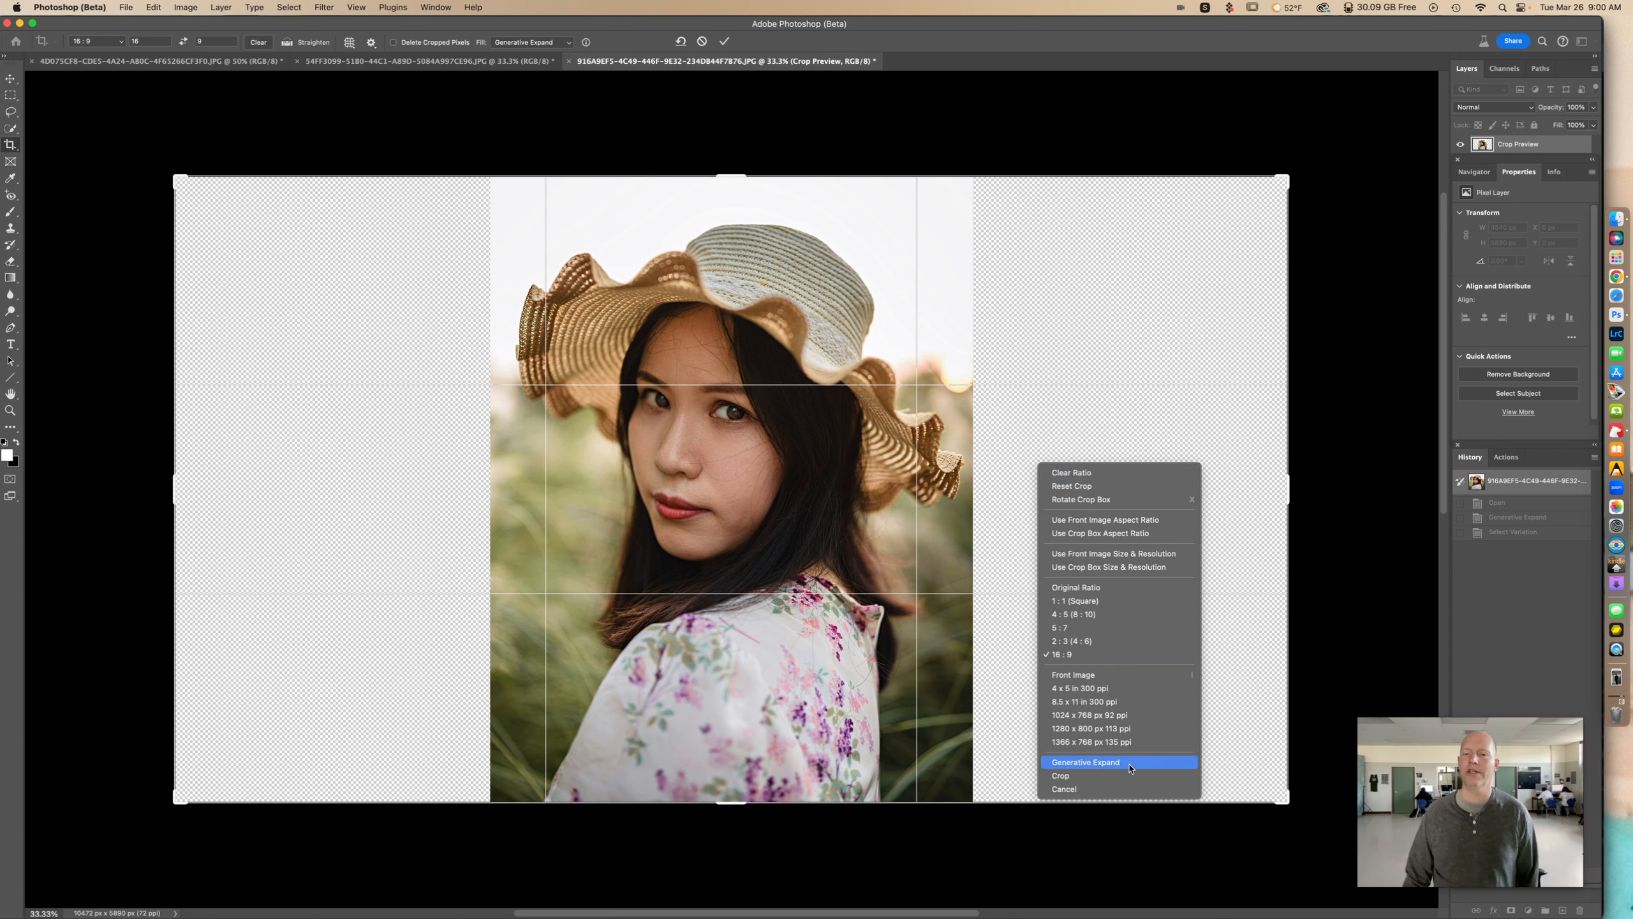
- Run Generative Expand with an empty prompt to fill both sides with grassy field and sky
{"action": "left_click", "coordinate": [1085, 762]}
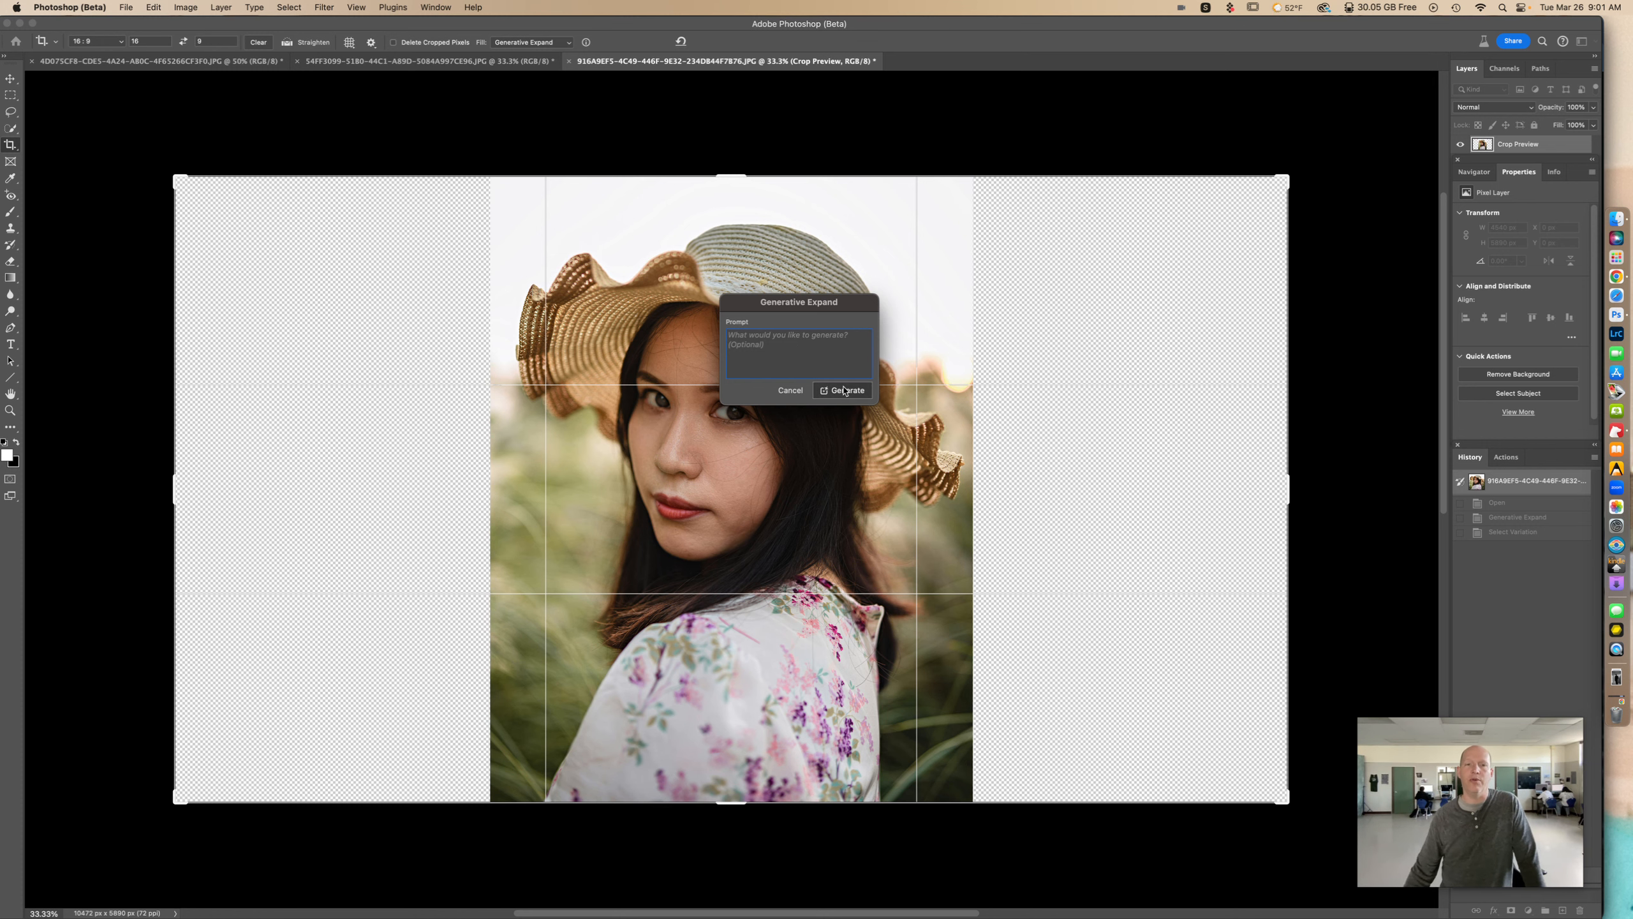
{"action": "left_click", "coordinate": [843, 389]}
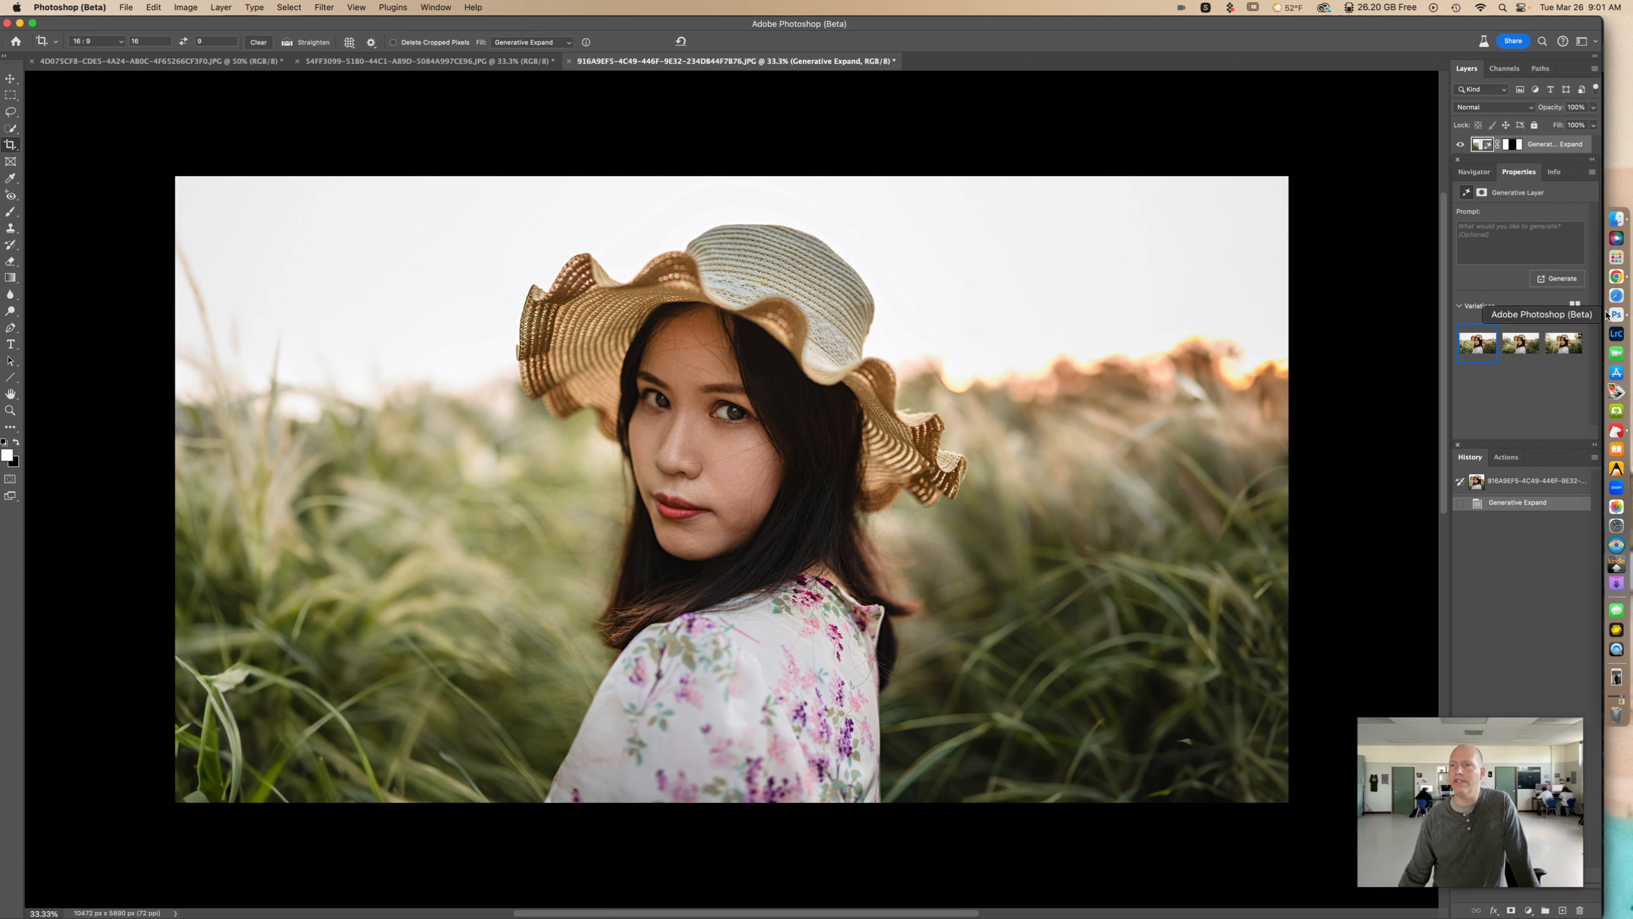
- Preview the second and third grassy-field variations, keep the third, then switch to the red-jersey portrait
{"action": "left_click", "coordinate": [1521, 343]}
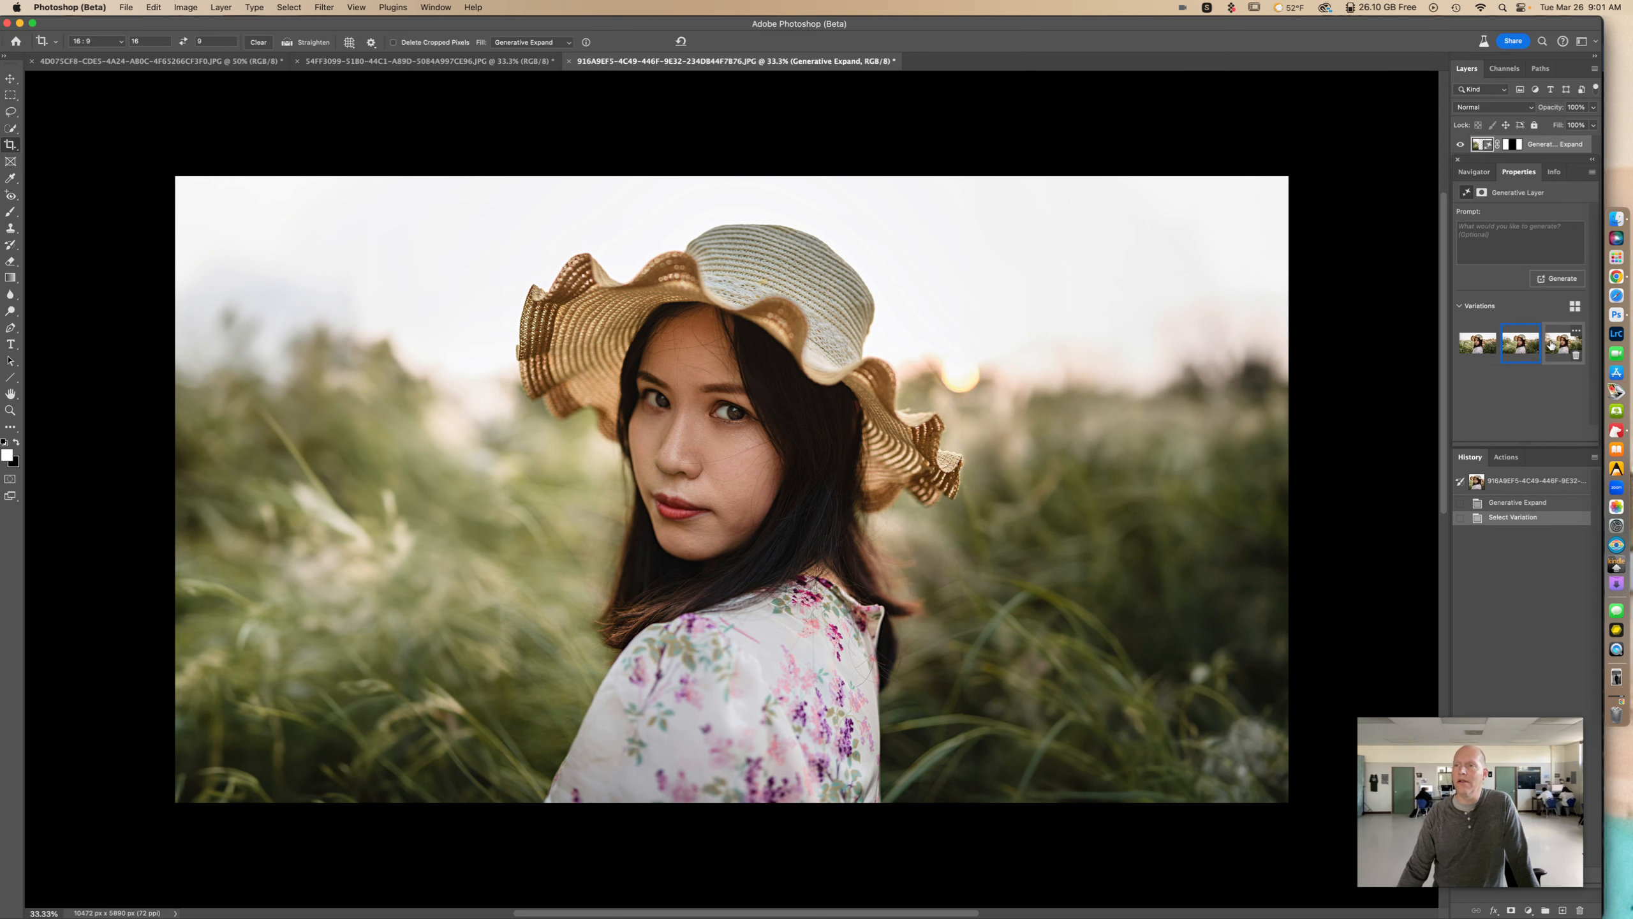
{"action": "left_click", "coordinate": [1563, 342]}
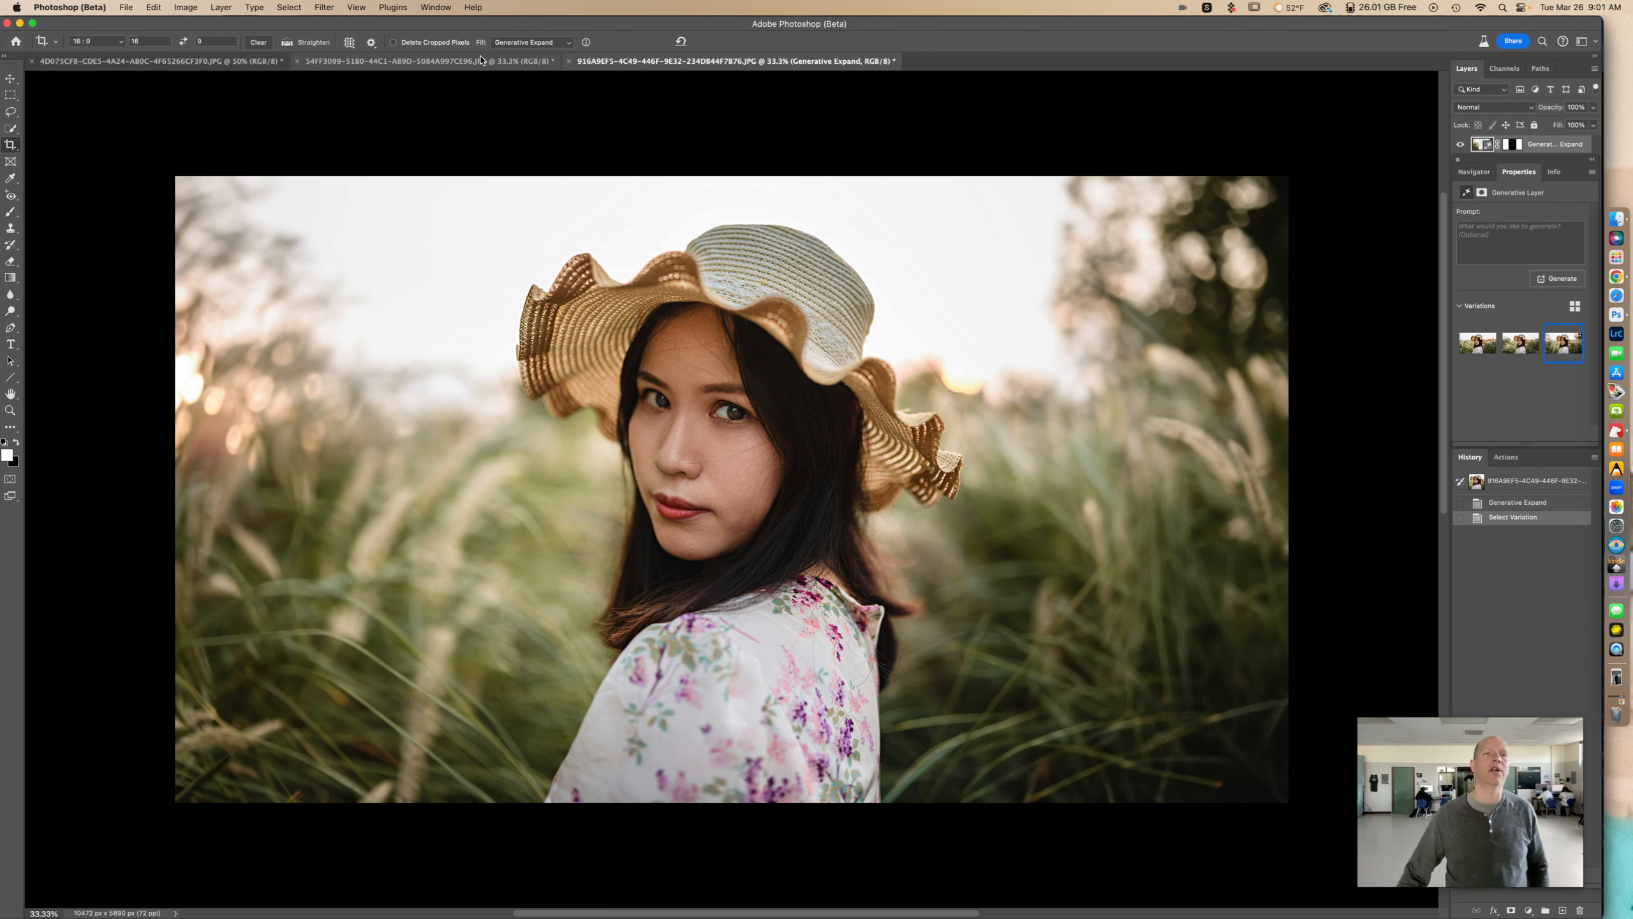
{"action": "left_click", "coordinate": [421, 61]}
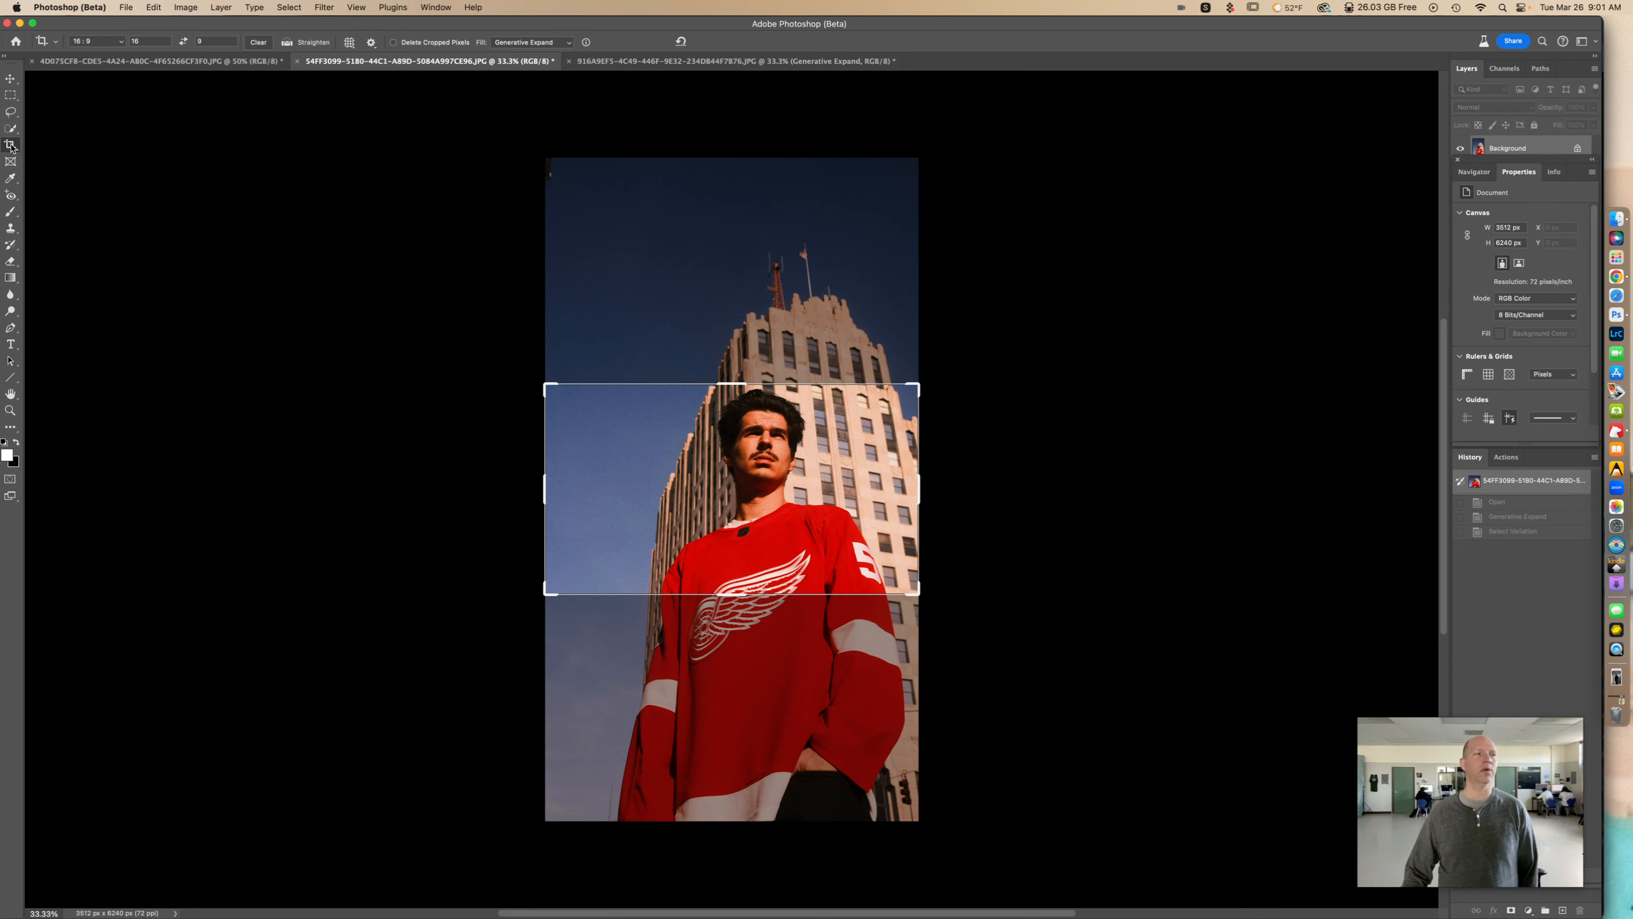
- Set the red-jersey portrait's crop to 16:9 and stretch the frame past both sides
{"action": "left_click", "coordinate": [115, 41]}
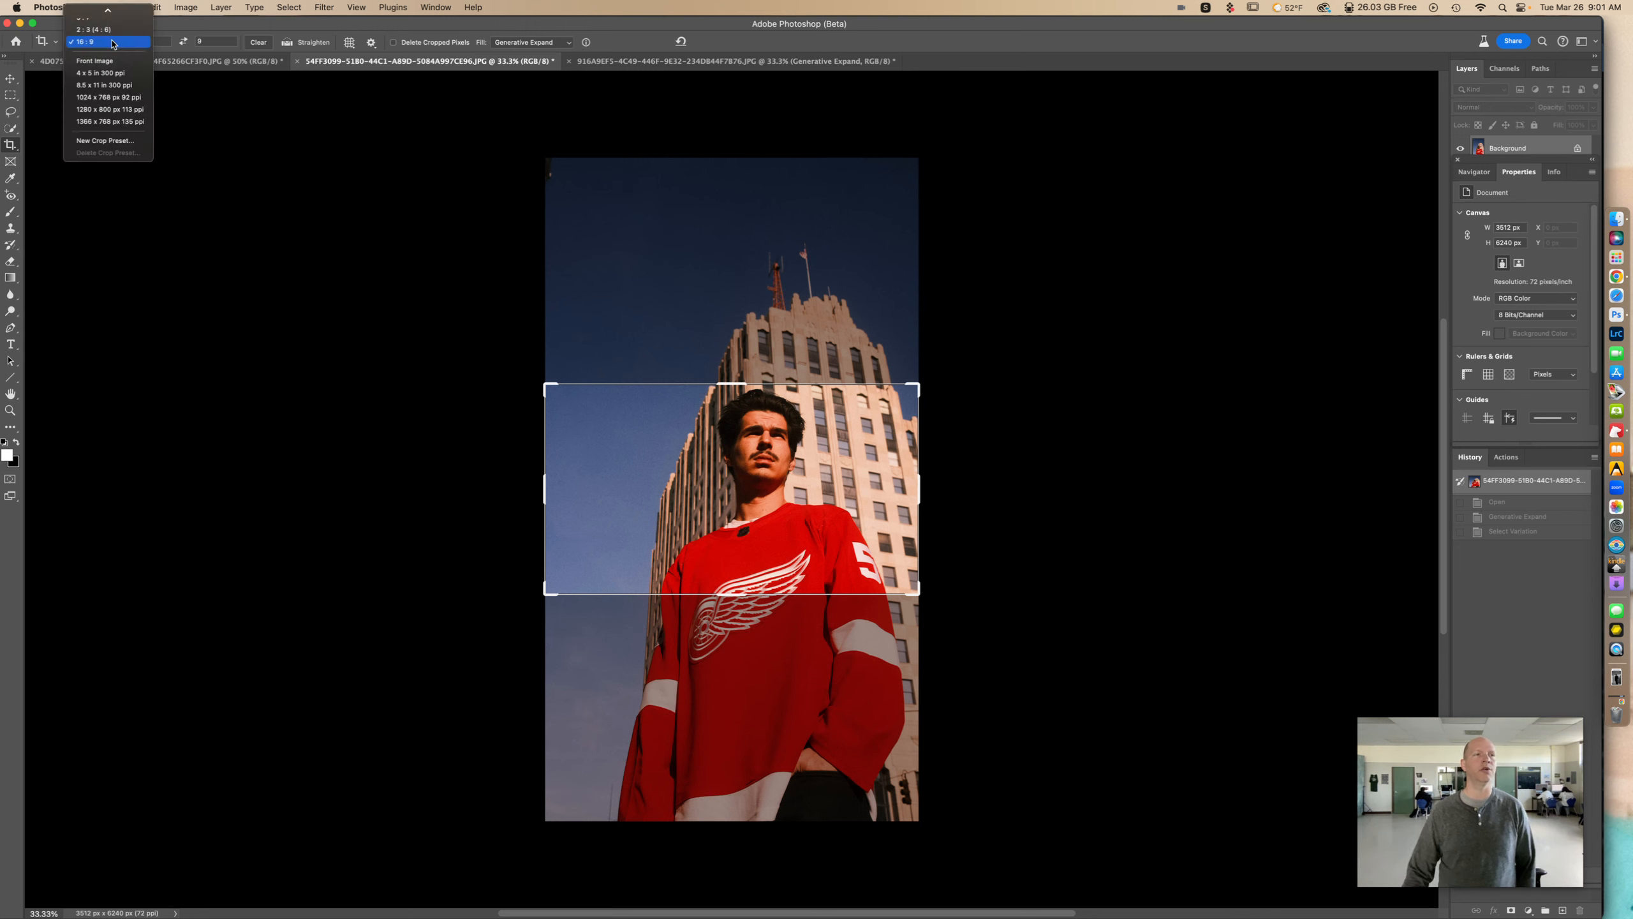
{"action": "left_click", "coordinate": [85, 42]}
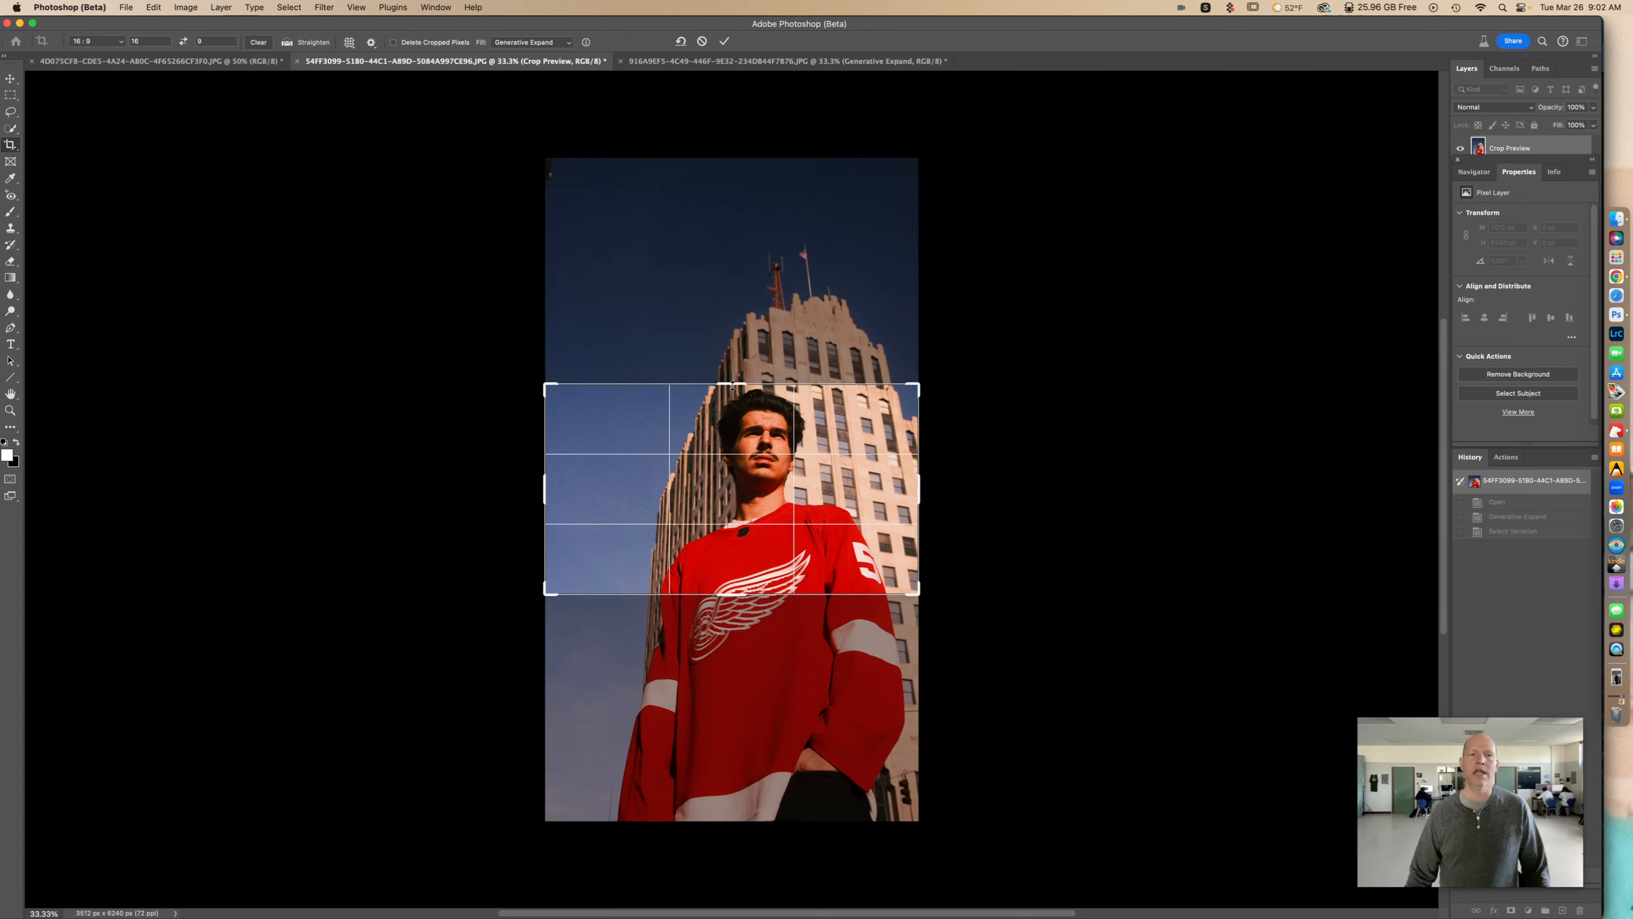
{"action": "left_click_drag", "start_coordinate": [732, 387], "coordinate": [732, 274]}
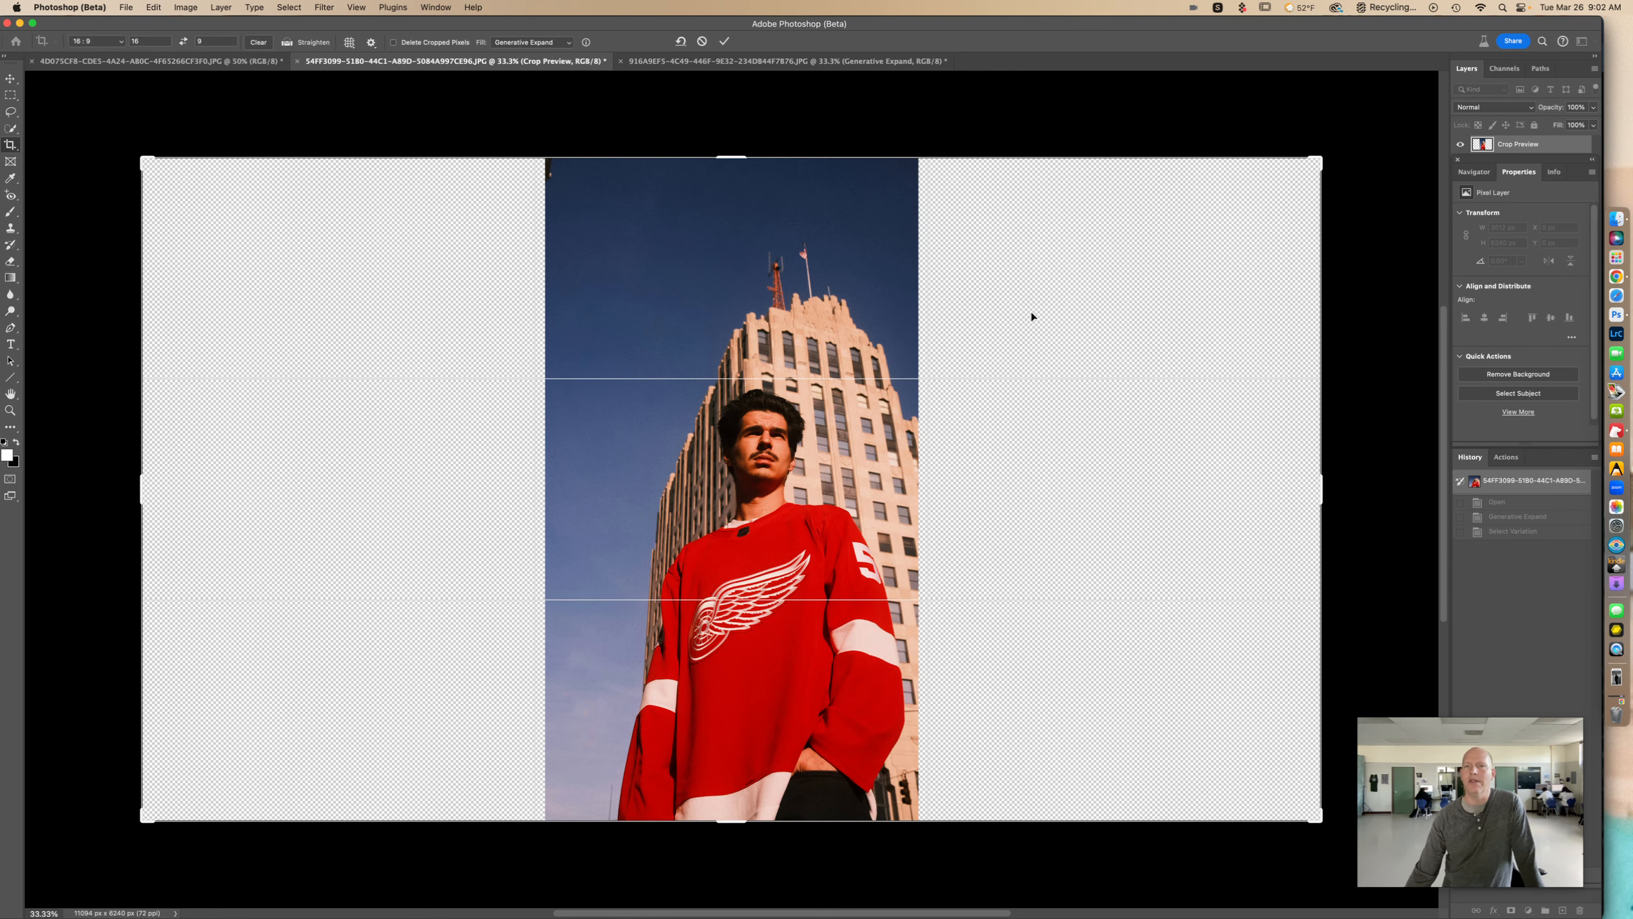
- Choose Generative Expand for the red-jersey portrait and start generating the empty sides
{"action": "left_click", "coordinate": [120, 41]}
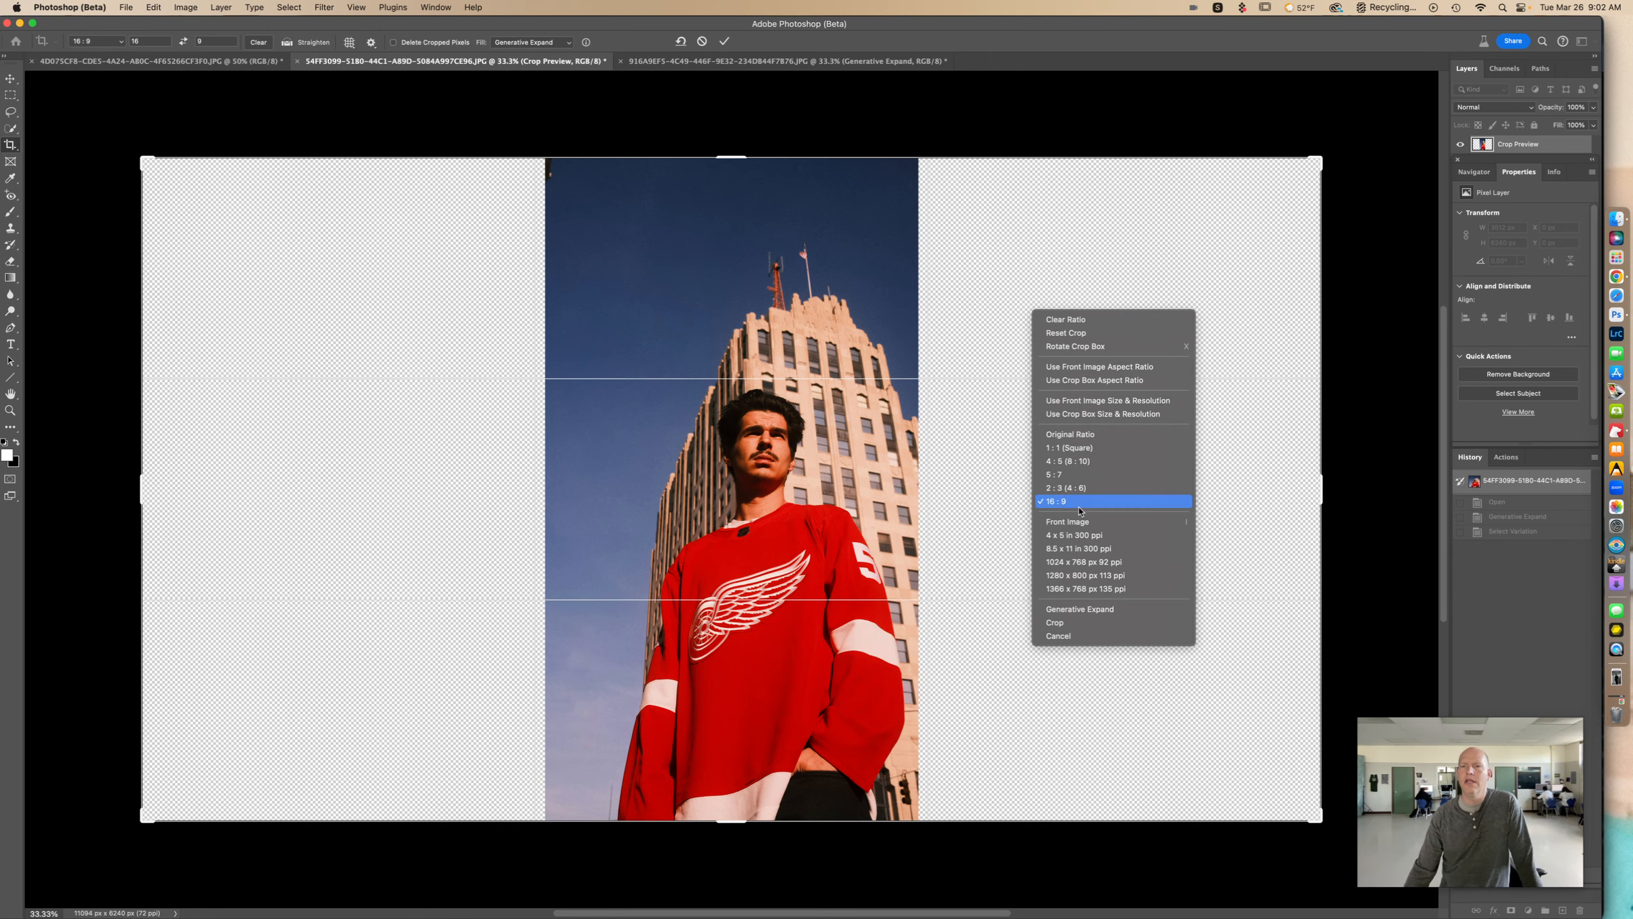
{"action": "left_click", "coordinate": [1079, 609]}
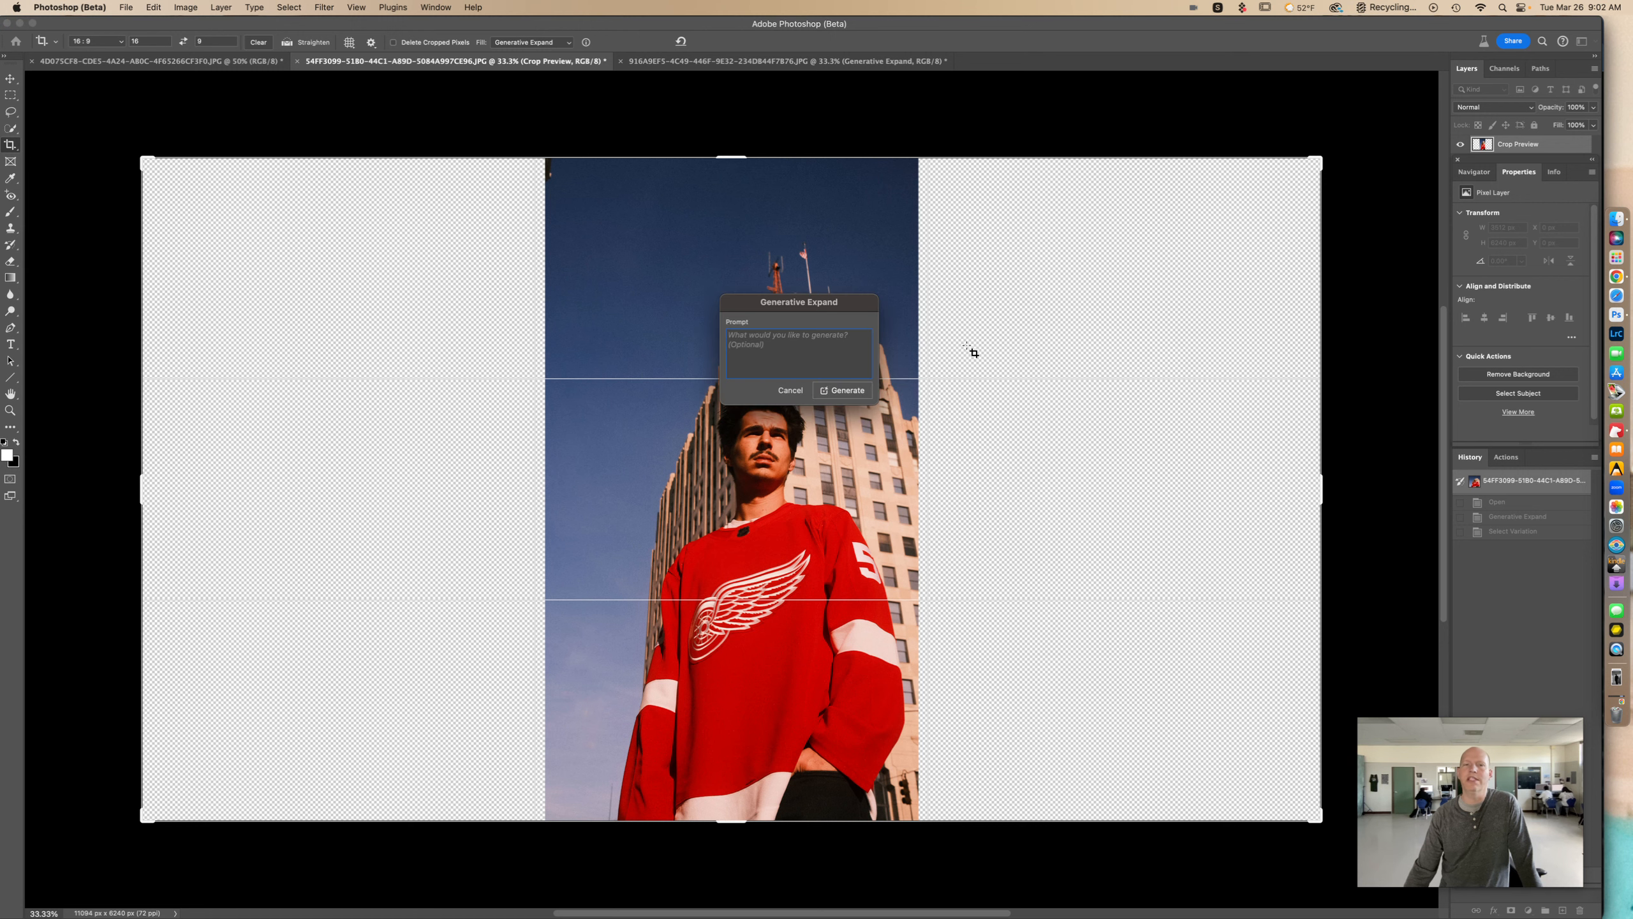
{"action": "left_click", "coordinate": [847, 389]}
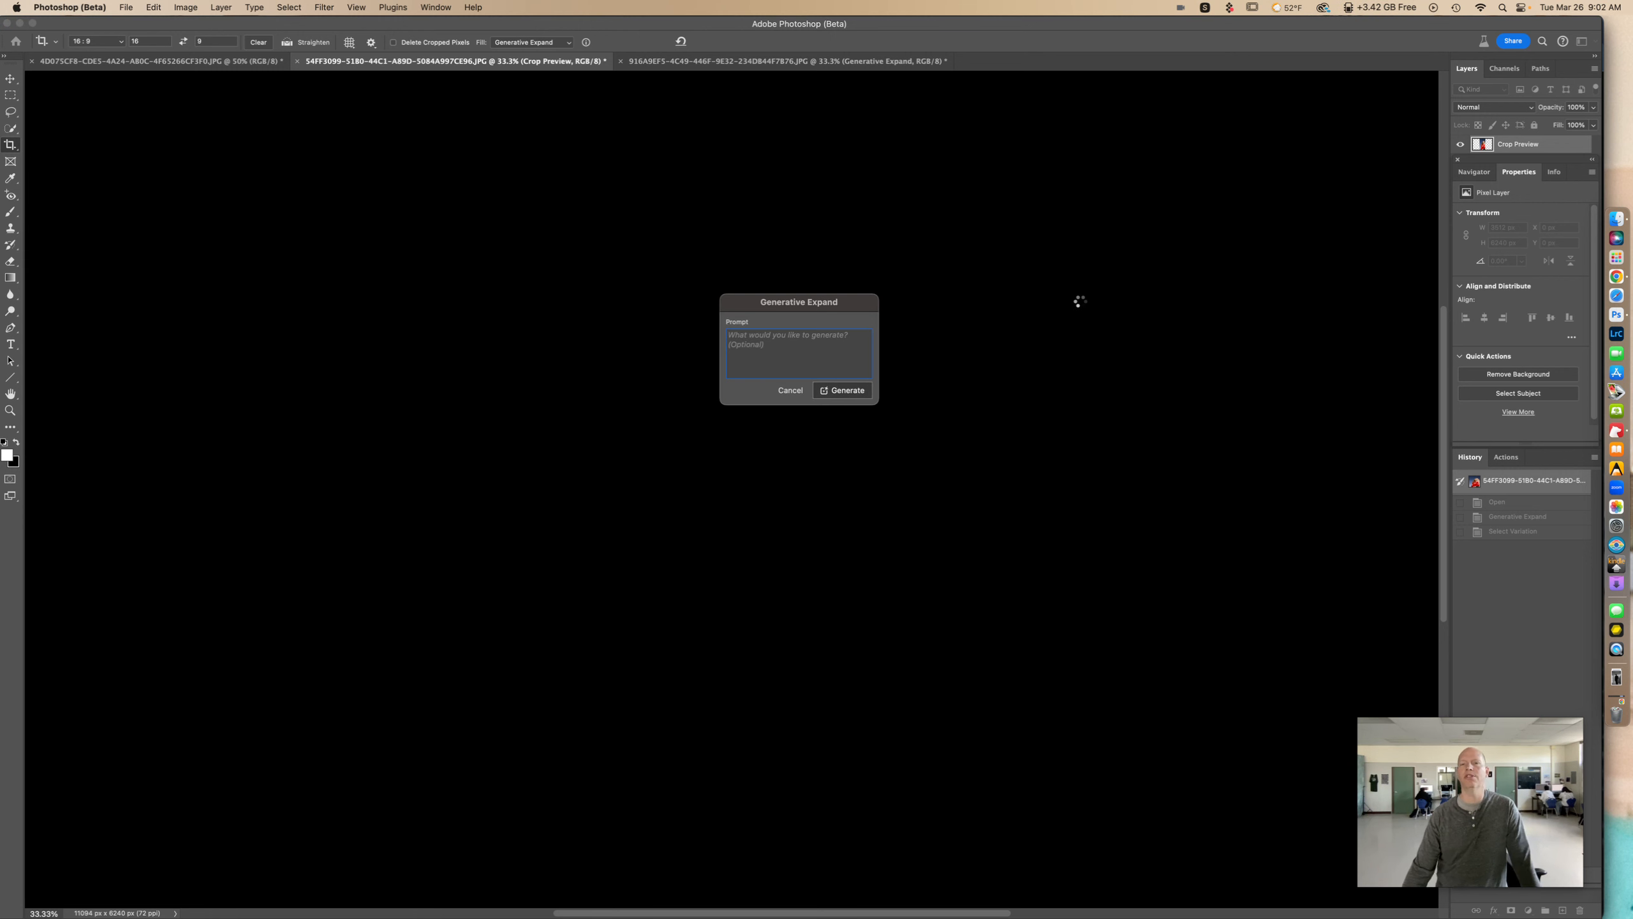
{"action": "left_click", "coordinate": [842, 390]}
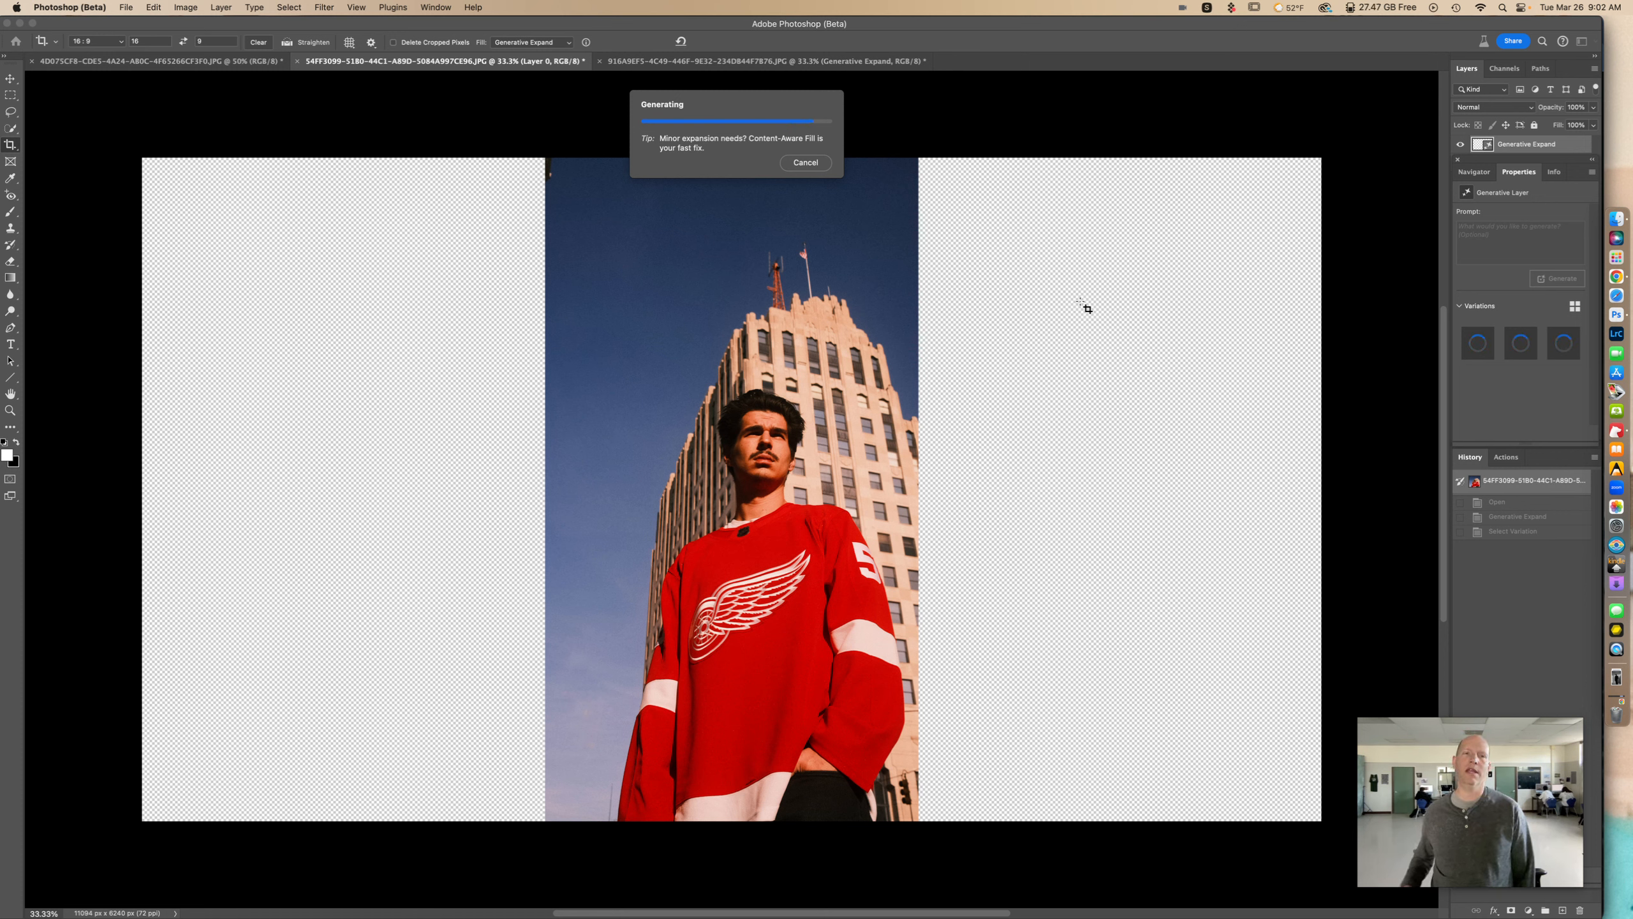
{"action": "mouse_move", "coordinate": [901, 221]}
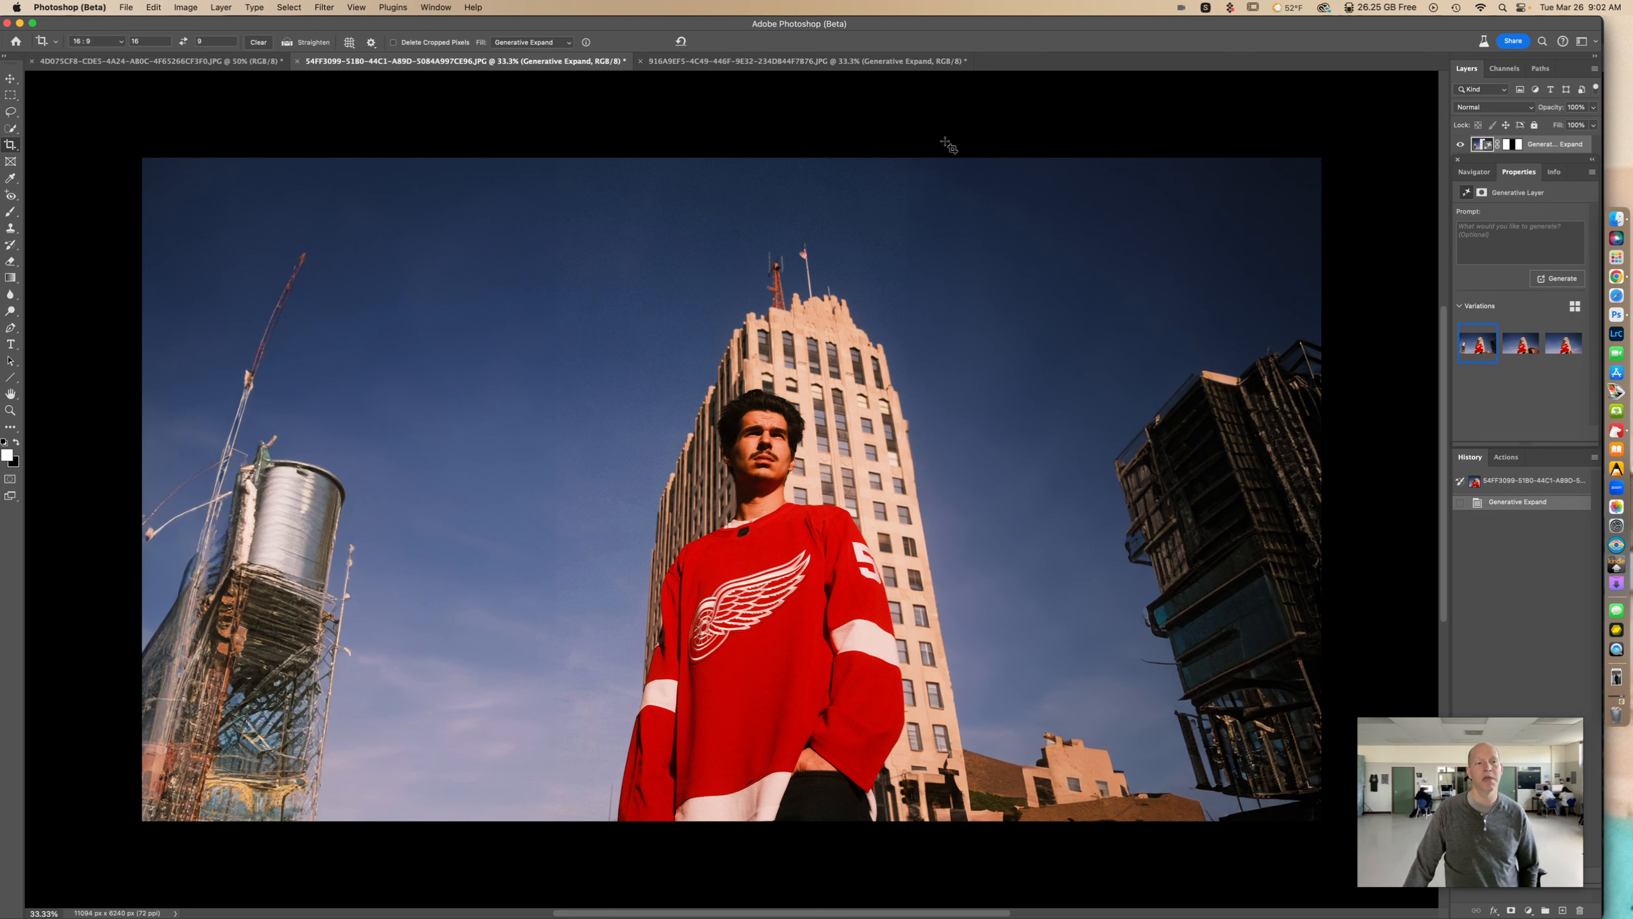
{"action": "mouse_move", "coordinate": [980, 155]}
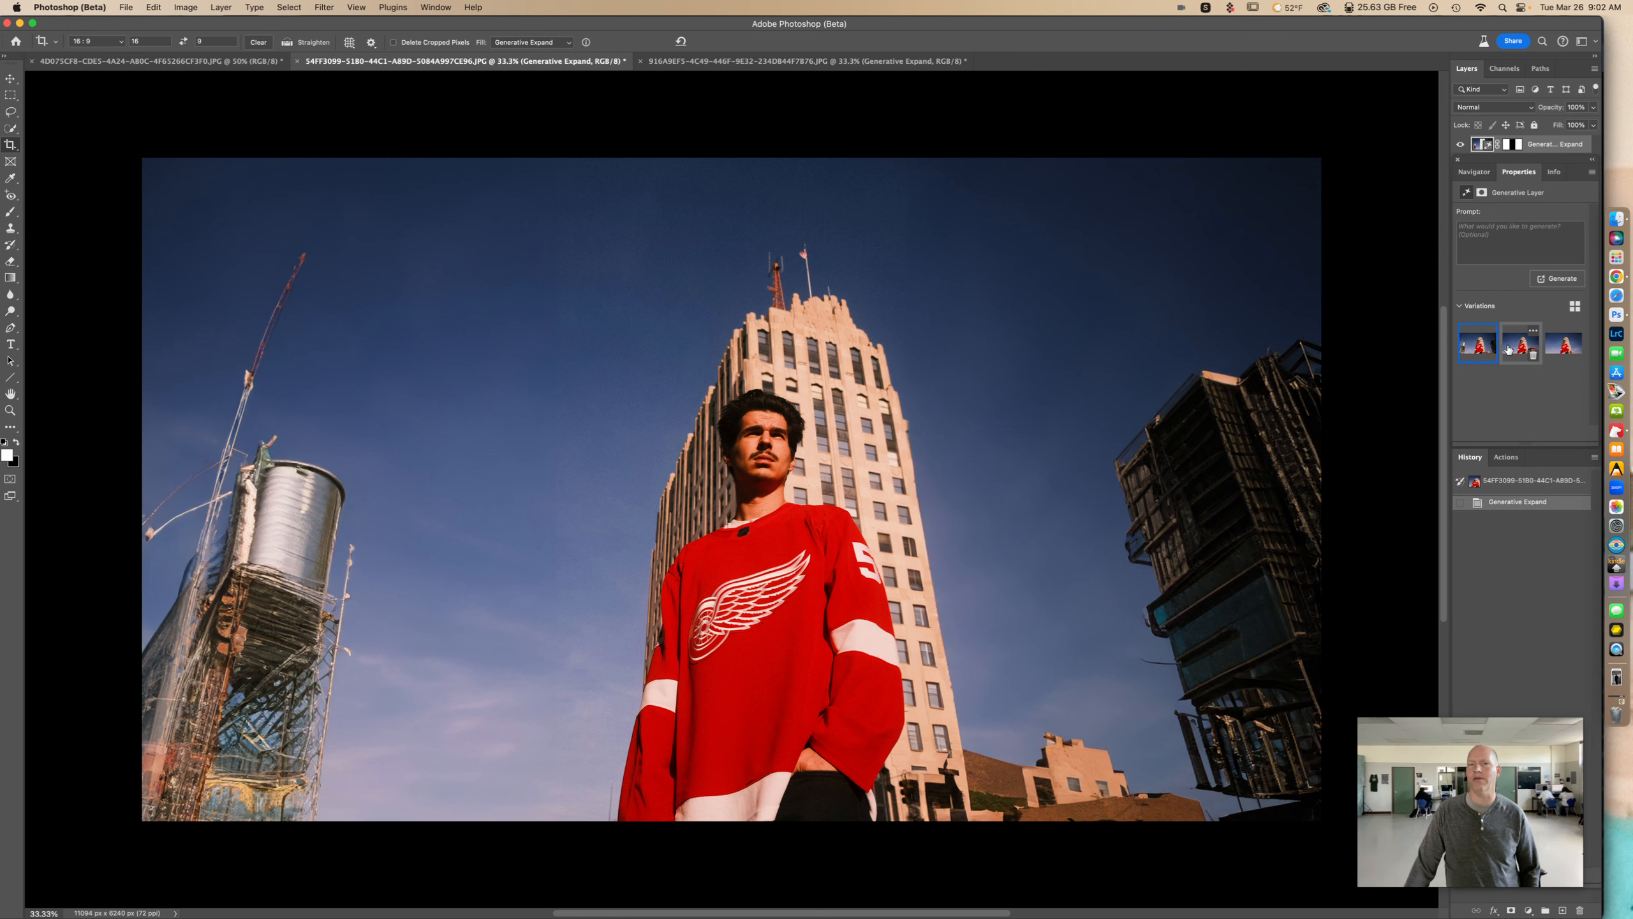
- Preview the second variation, then keep the third with open cloudy sky and a tan building
{"action": "left_click", "coordinate": [1521, 344]}
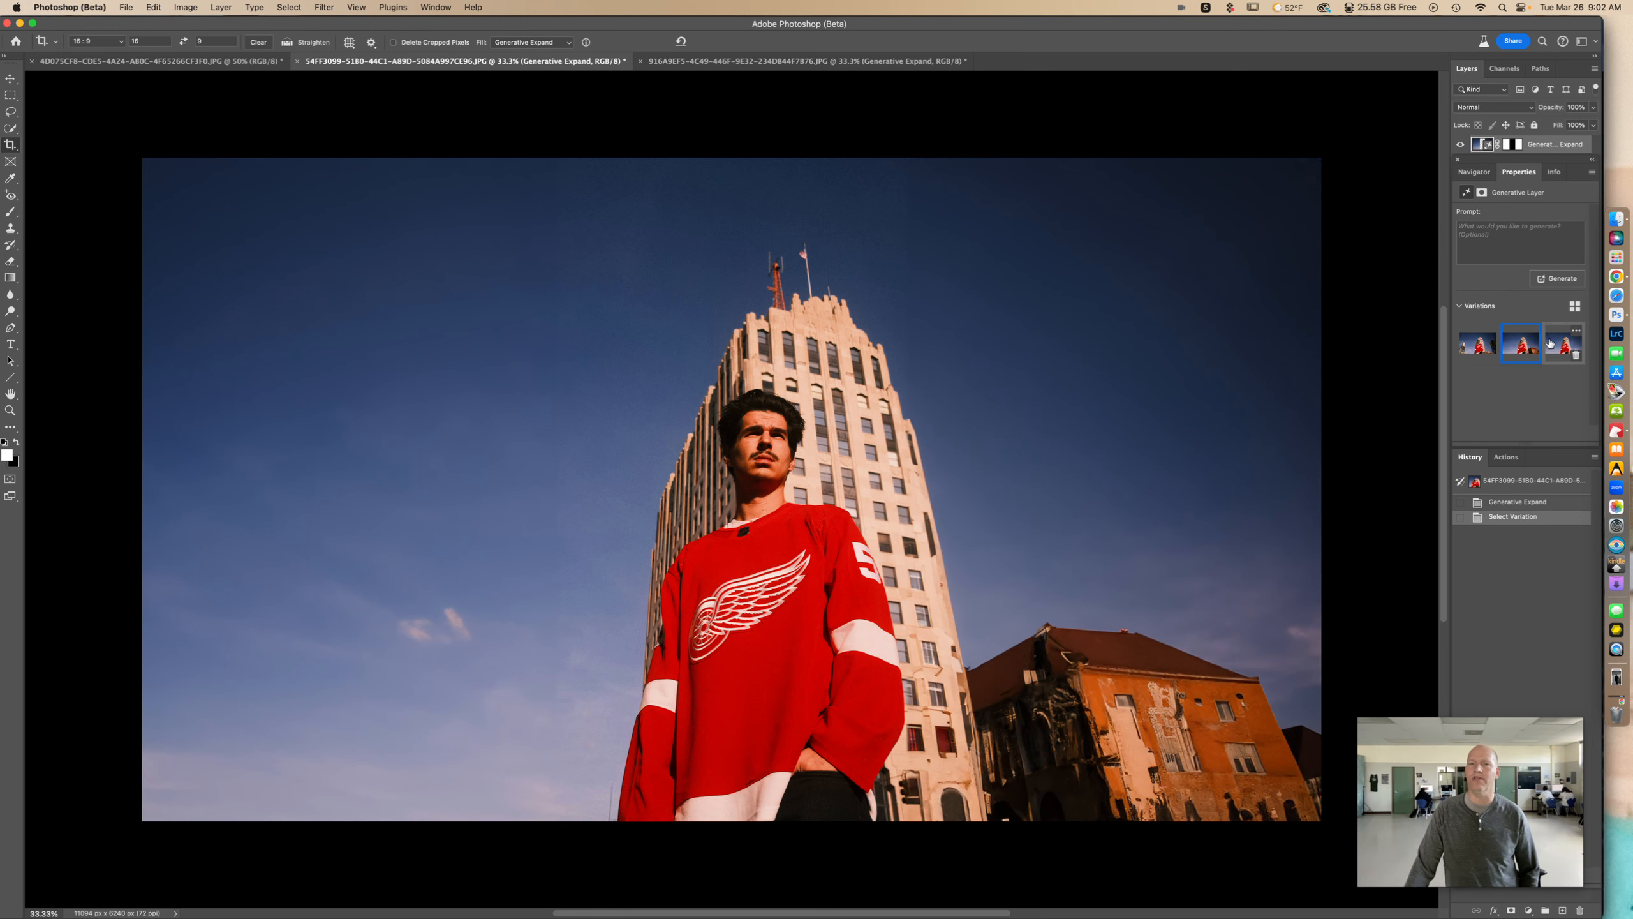
{"action": "left_click", "coordinate": [1564, 343]}
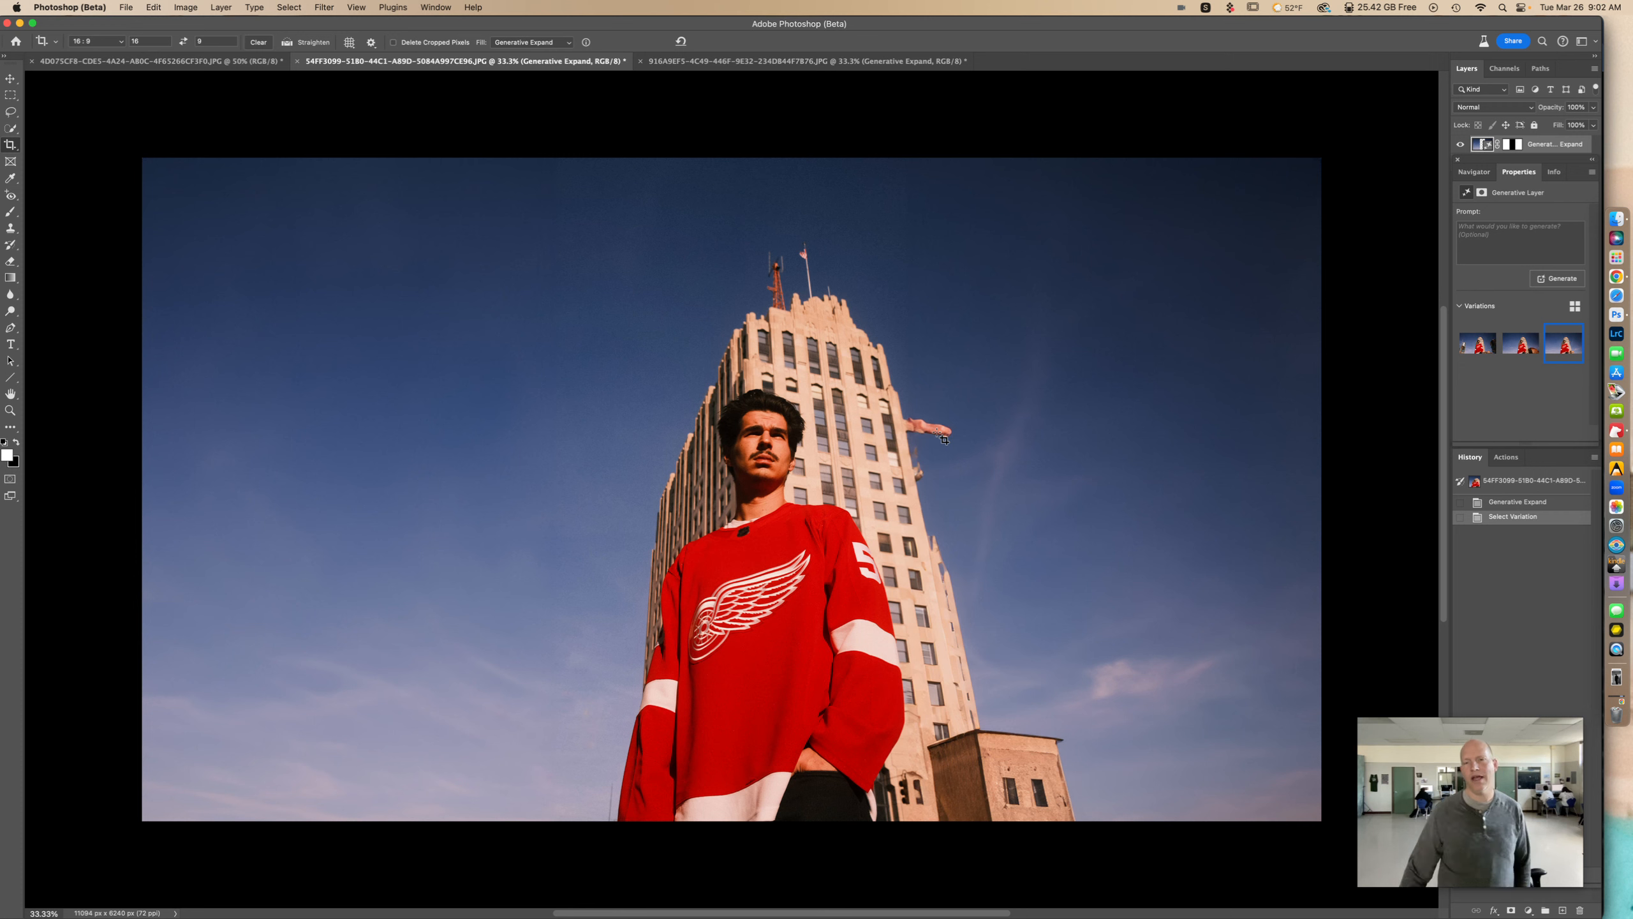
{"action": "mouse_move", "coordinate": [905, 445]}
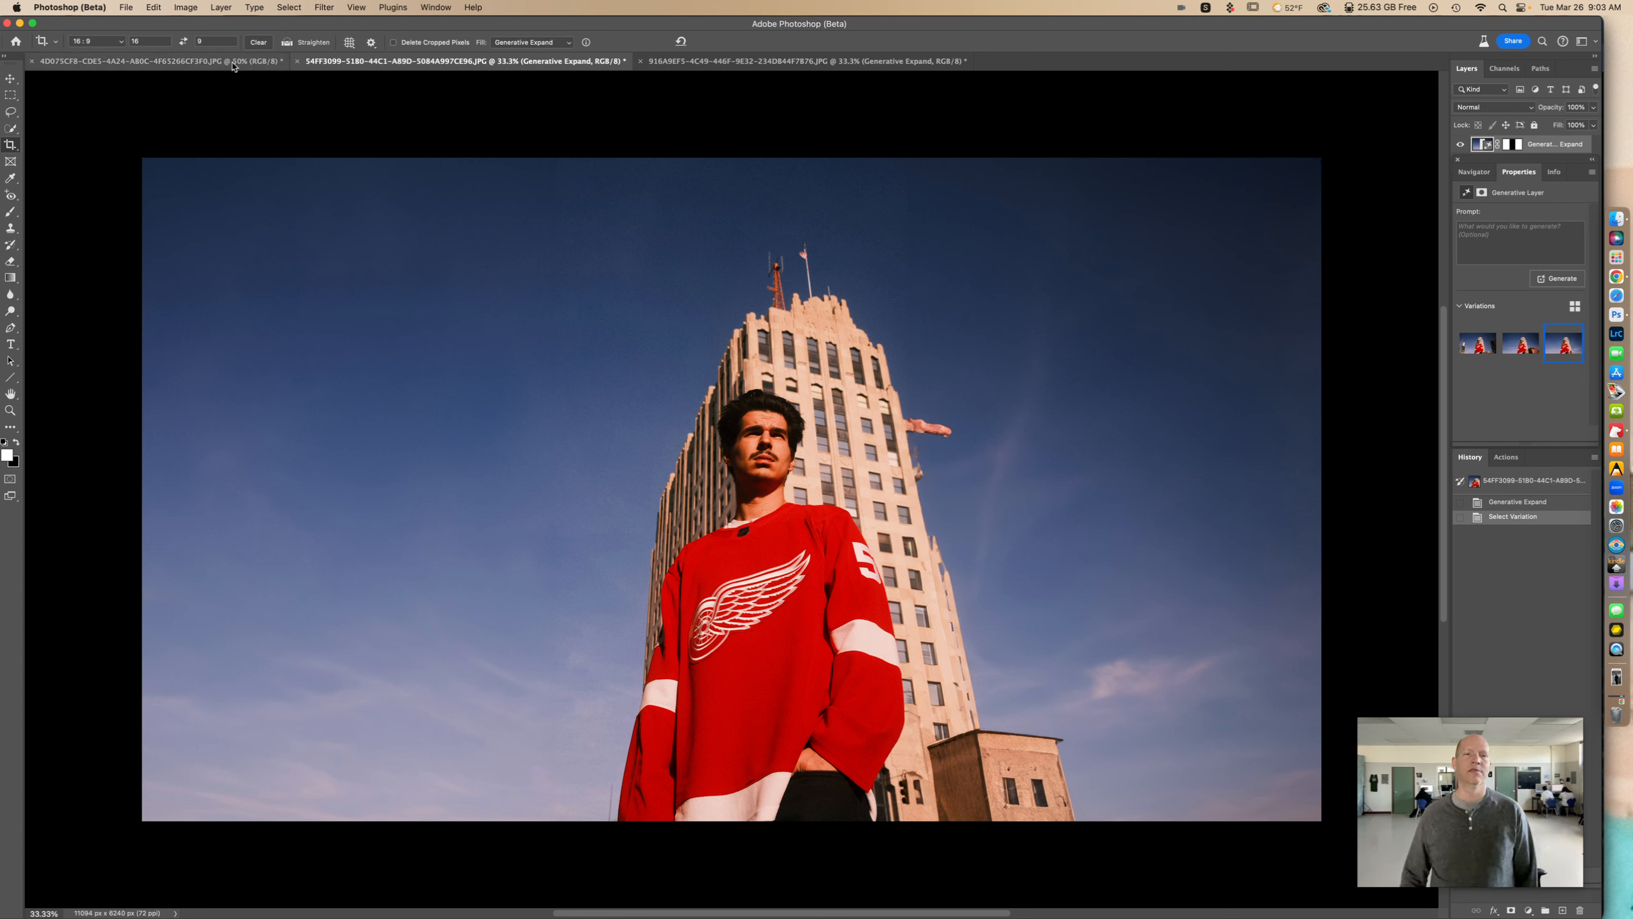
{"action": "mouse_move", "coordinate": [118, 90]}
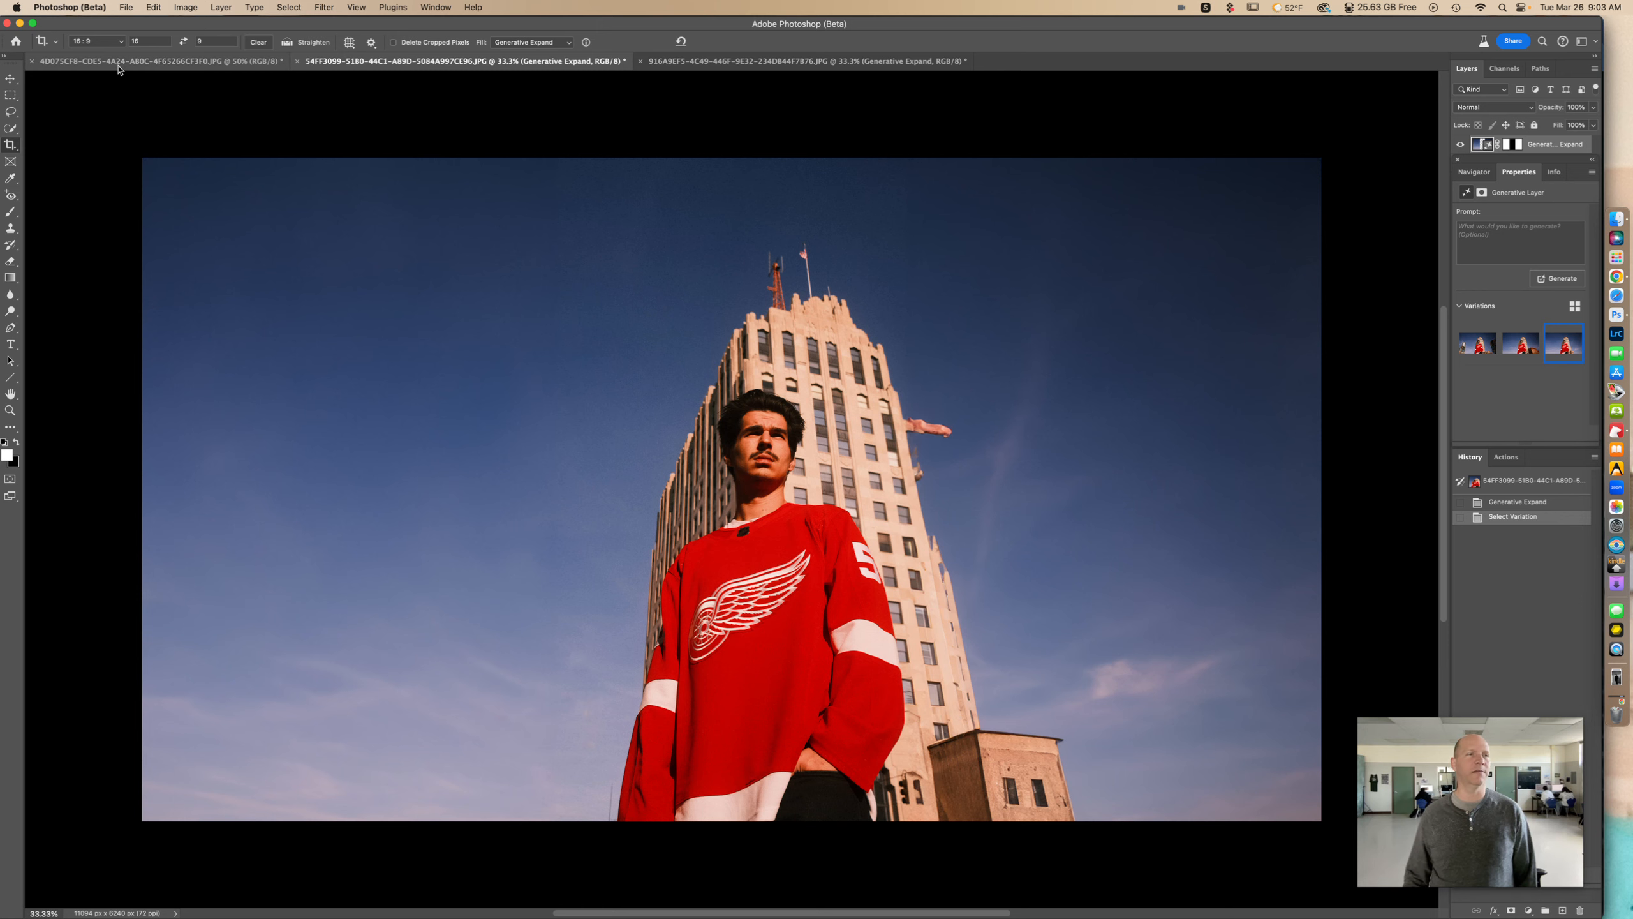
- On the silhouette photo, widen the 16:9 crop and run Generative Expand without a prompt
{"action": "left_click", "coordinate": [140, 62]}
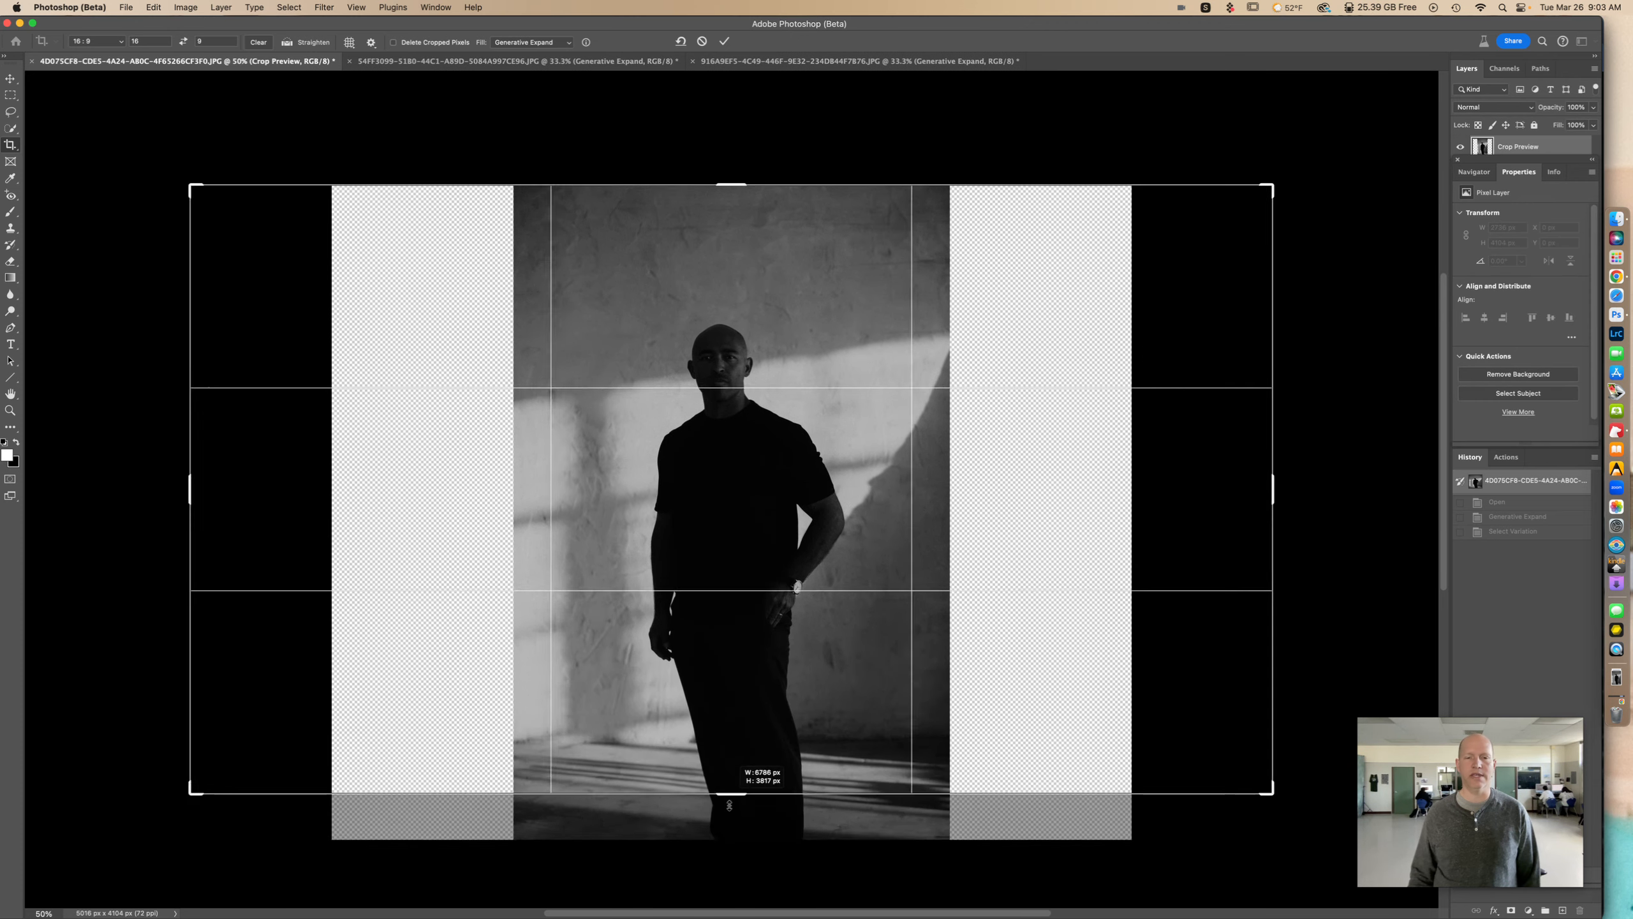
{"action": "left_click_drag", "start_coordinate": [730, 802], "coordinate": [729, 818]}
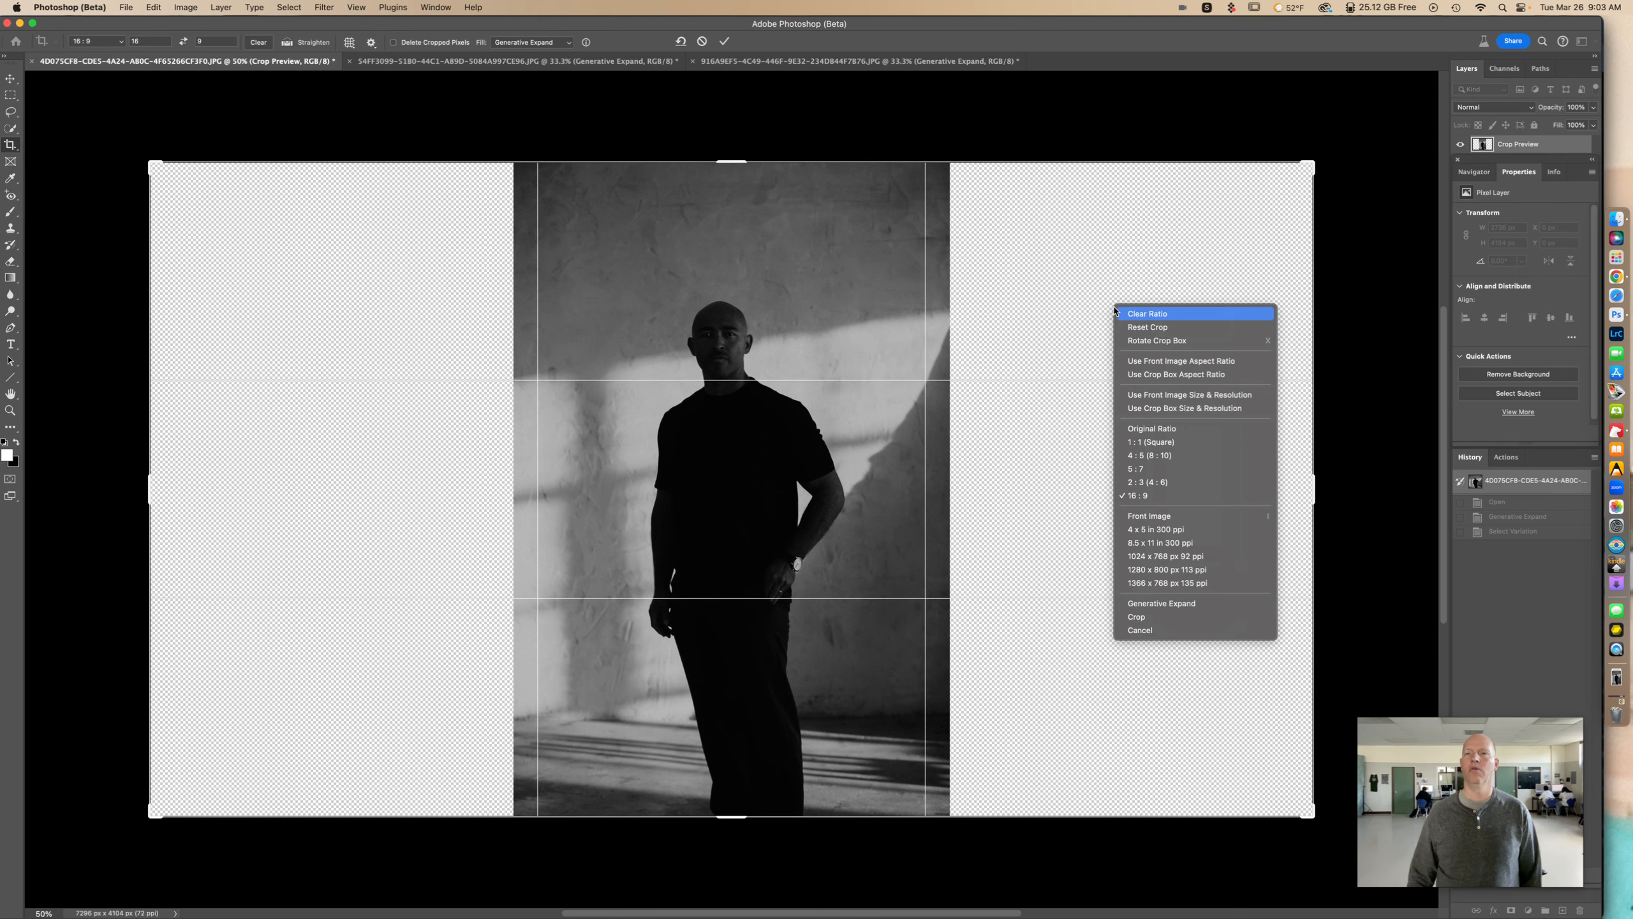
{"action": "mouse_move", "coordinate": [1176, 603]}
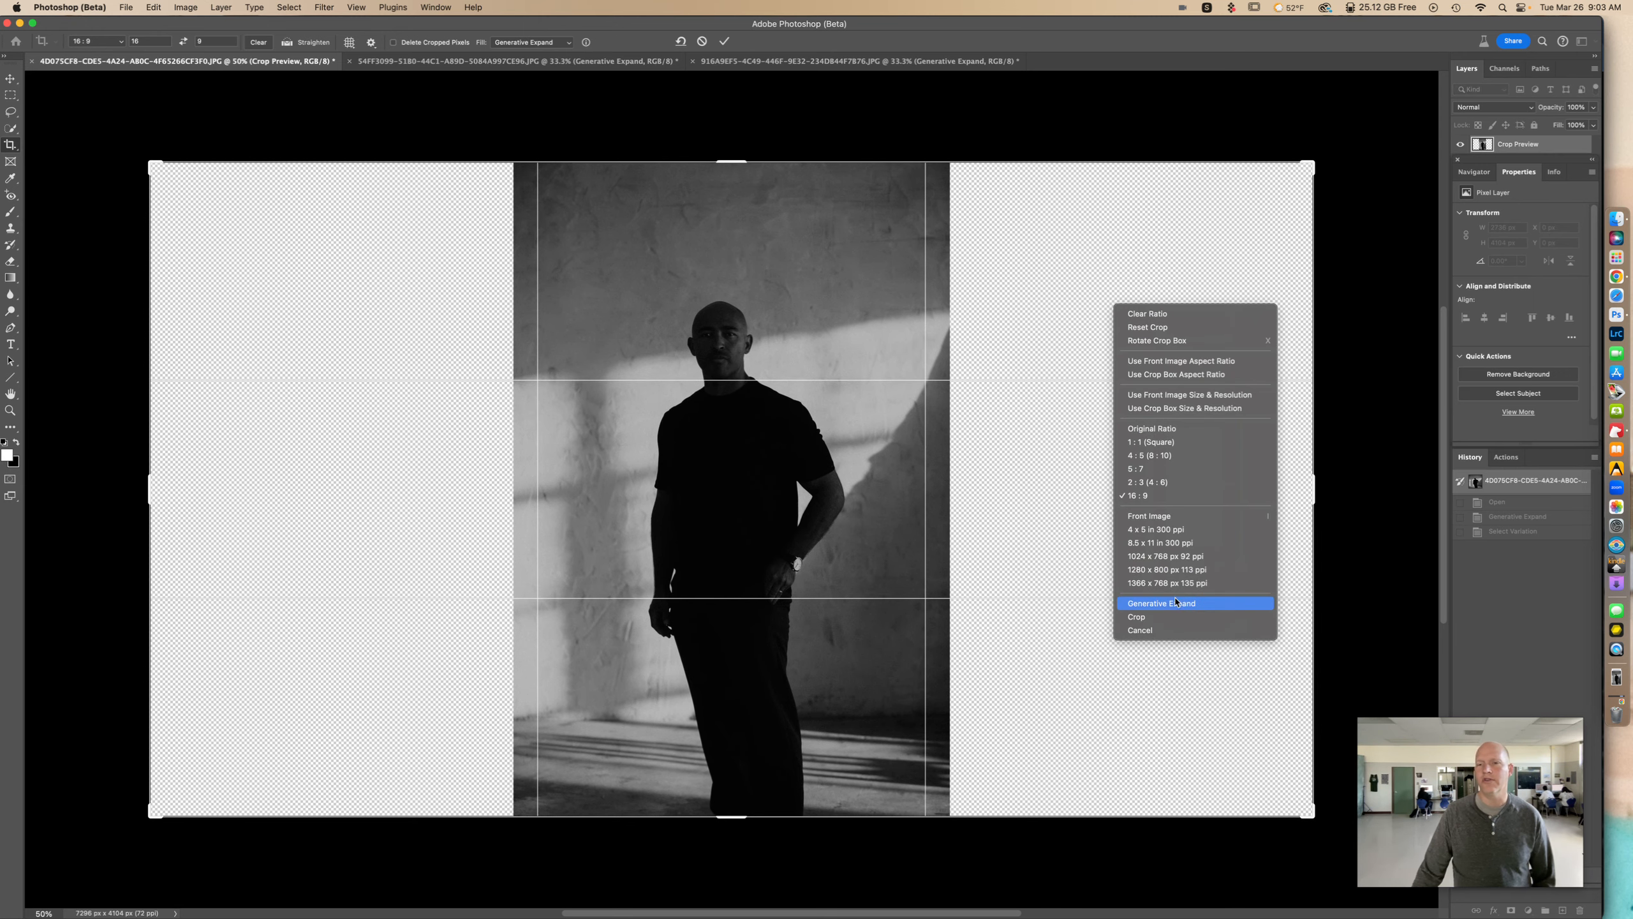
{"action": "left_click", "coordinate": [1161, 603]}
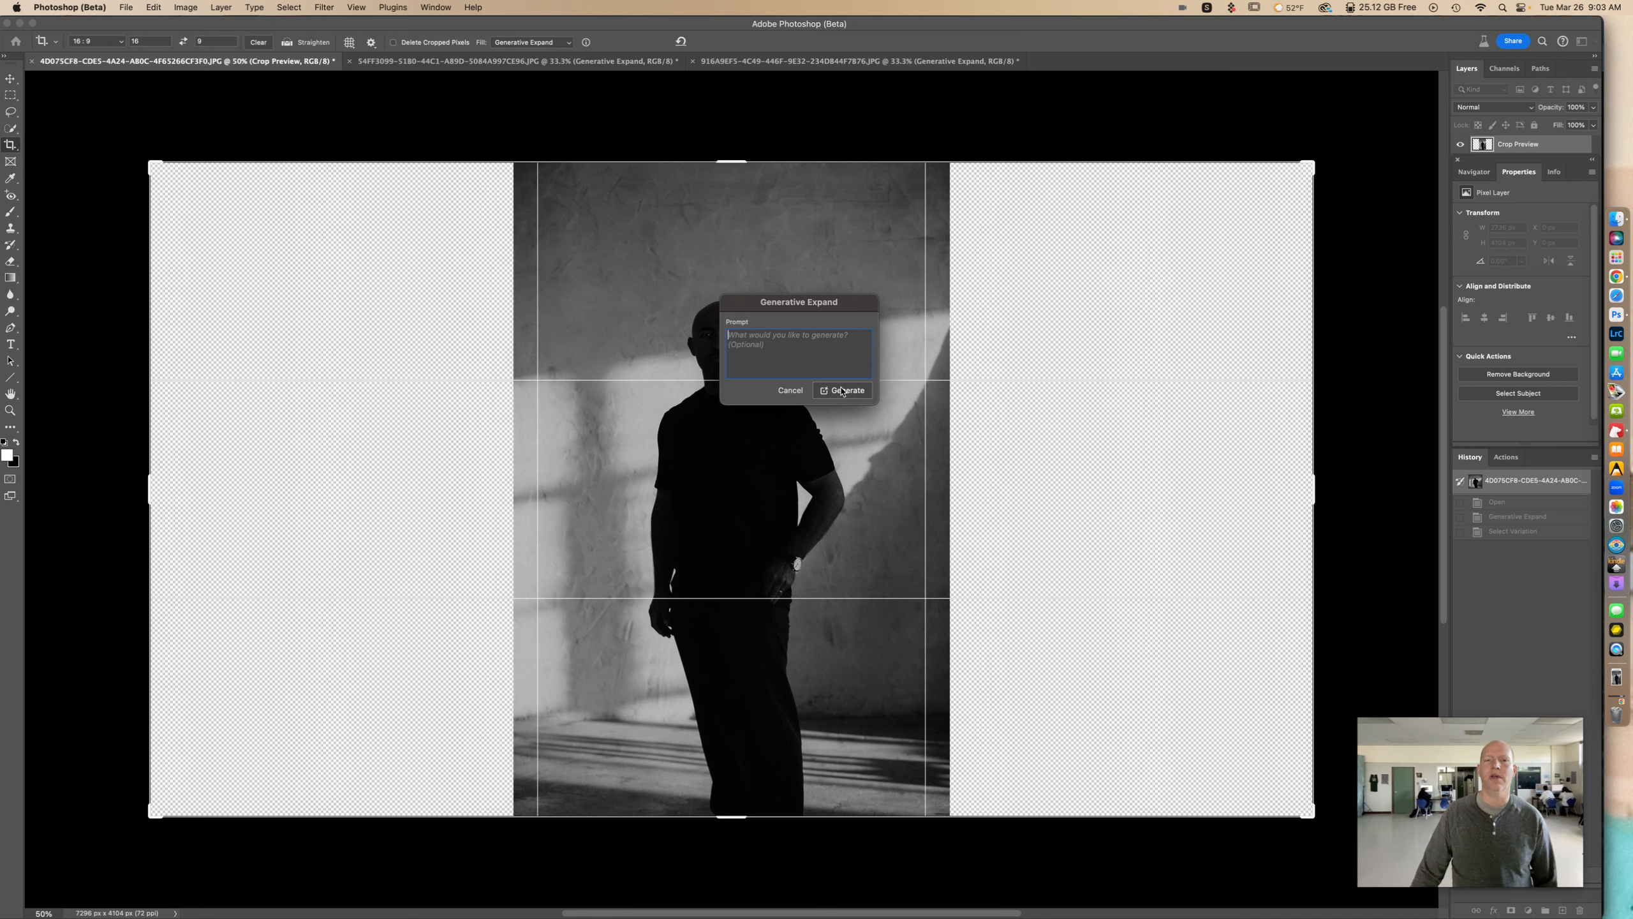
{"action": "left_click", "coordinate": [847, 390]}
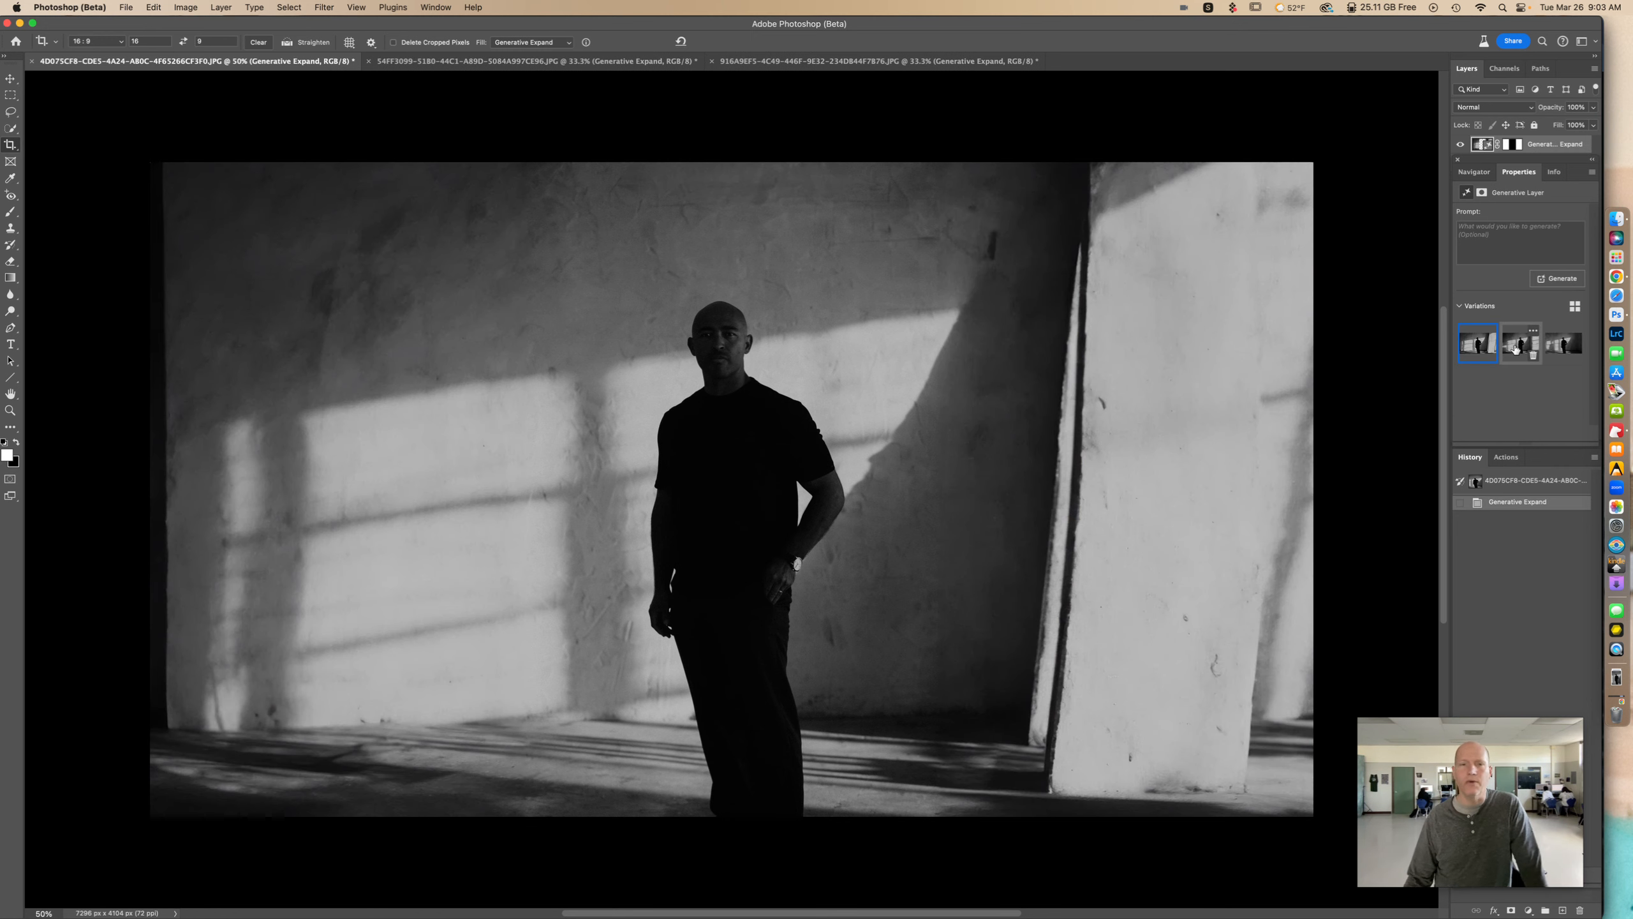
- Compare the silhouette's wall variations, keep the third, then click a Chrome extension icon
{"action": "left_click", "coordinate": [1521, 343]}
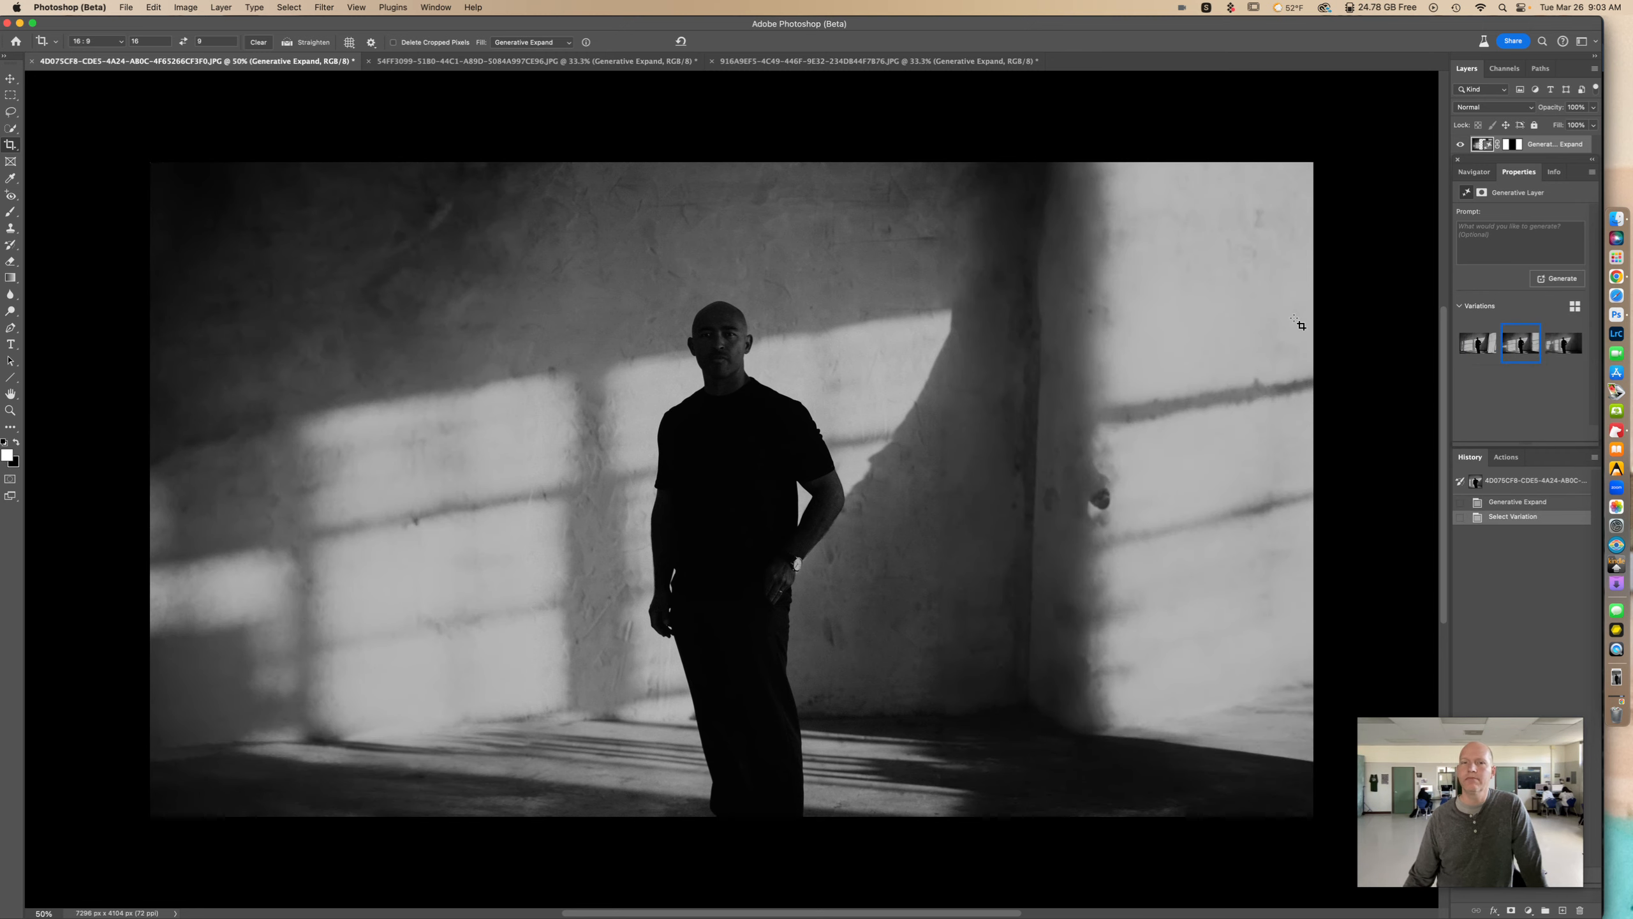
{"action": "mouse_move", "coordinate": [1381, 279]}
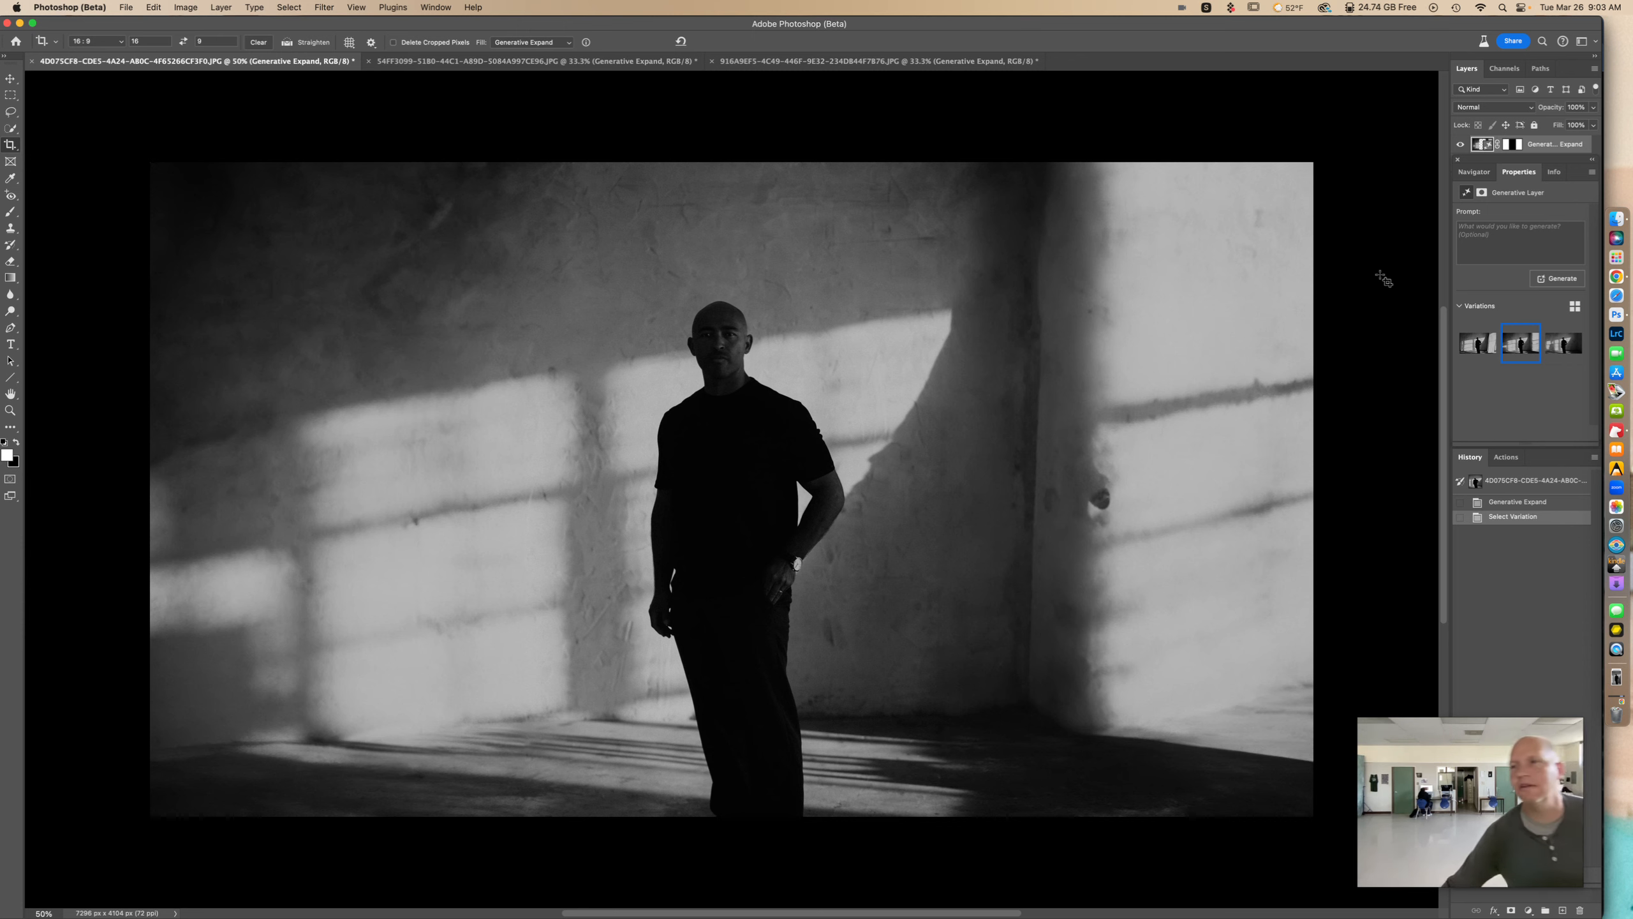
{"action": "mouse_move", "coordinate": [1357, 274]}
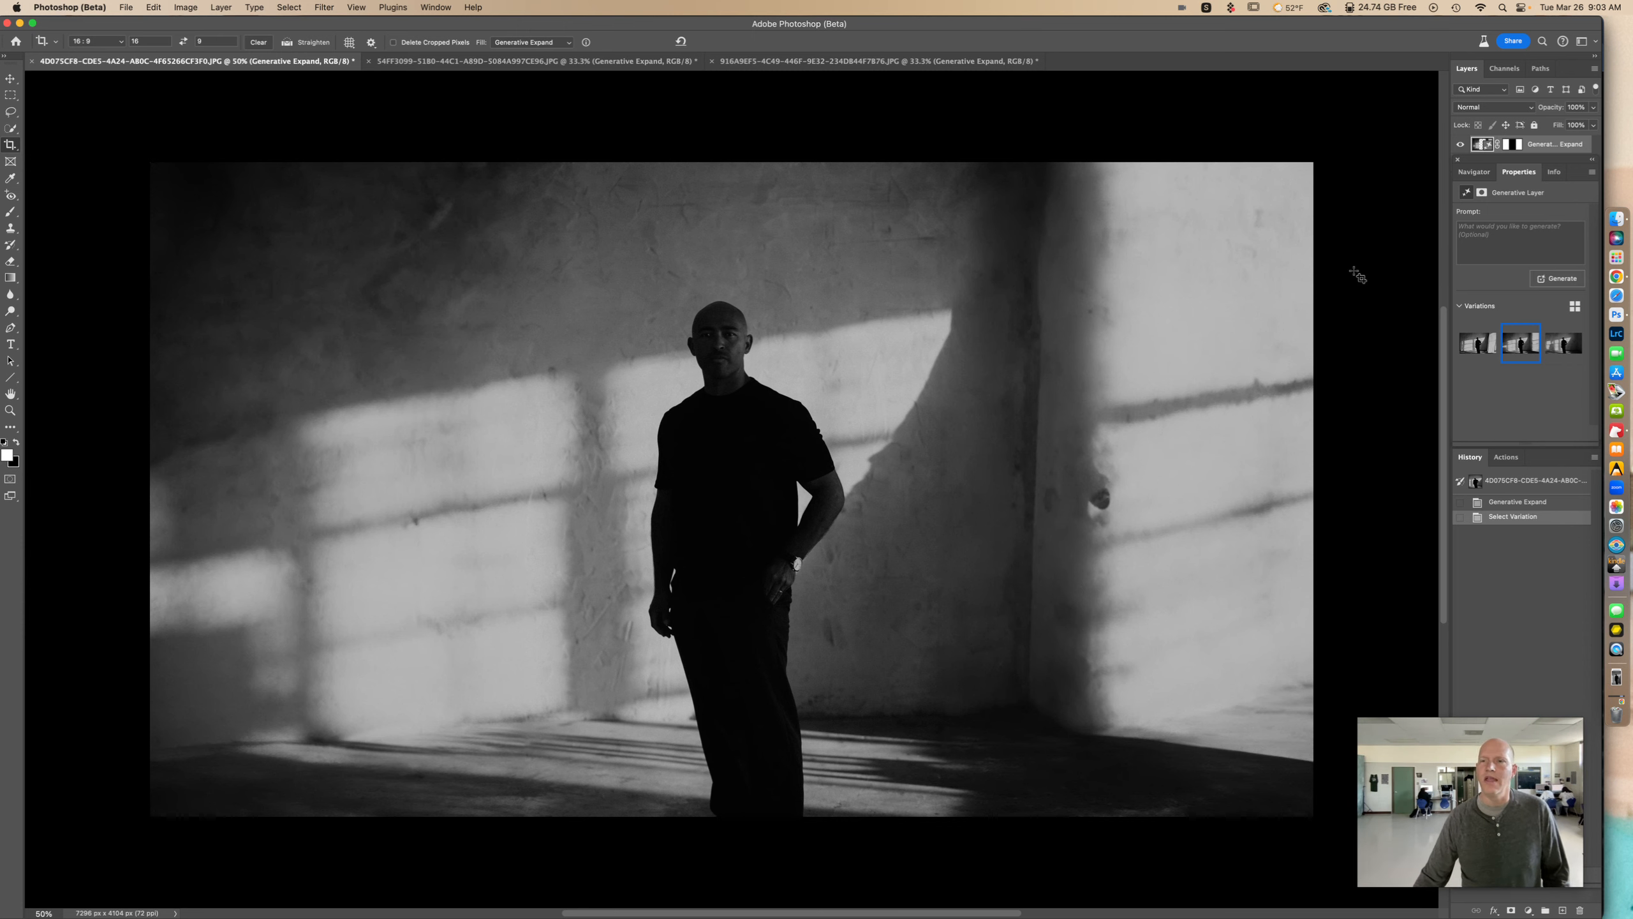
{"action": "left_click", "coordinate": [1478, 343]}
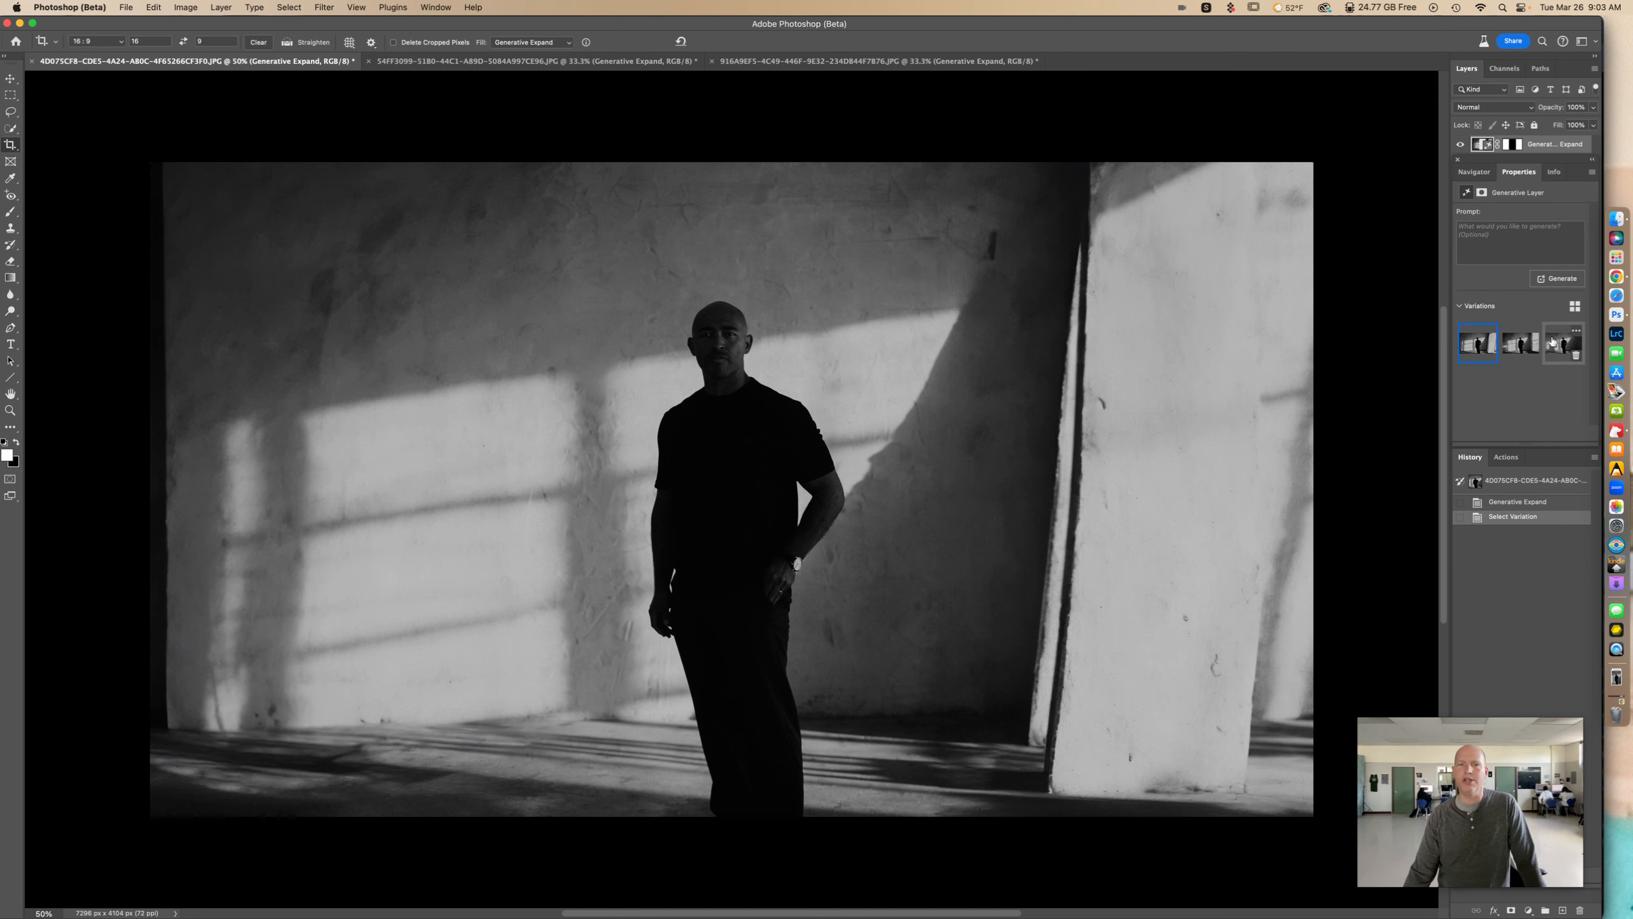
{"action": "left_click", "coordinate": [1563, 343]}
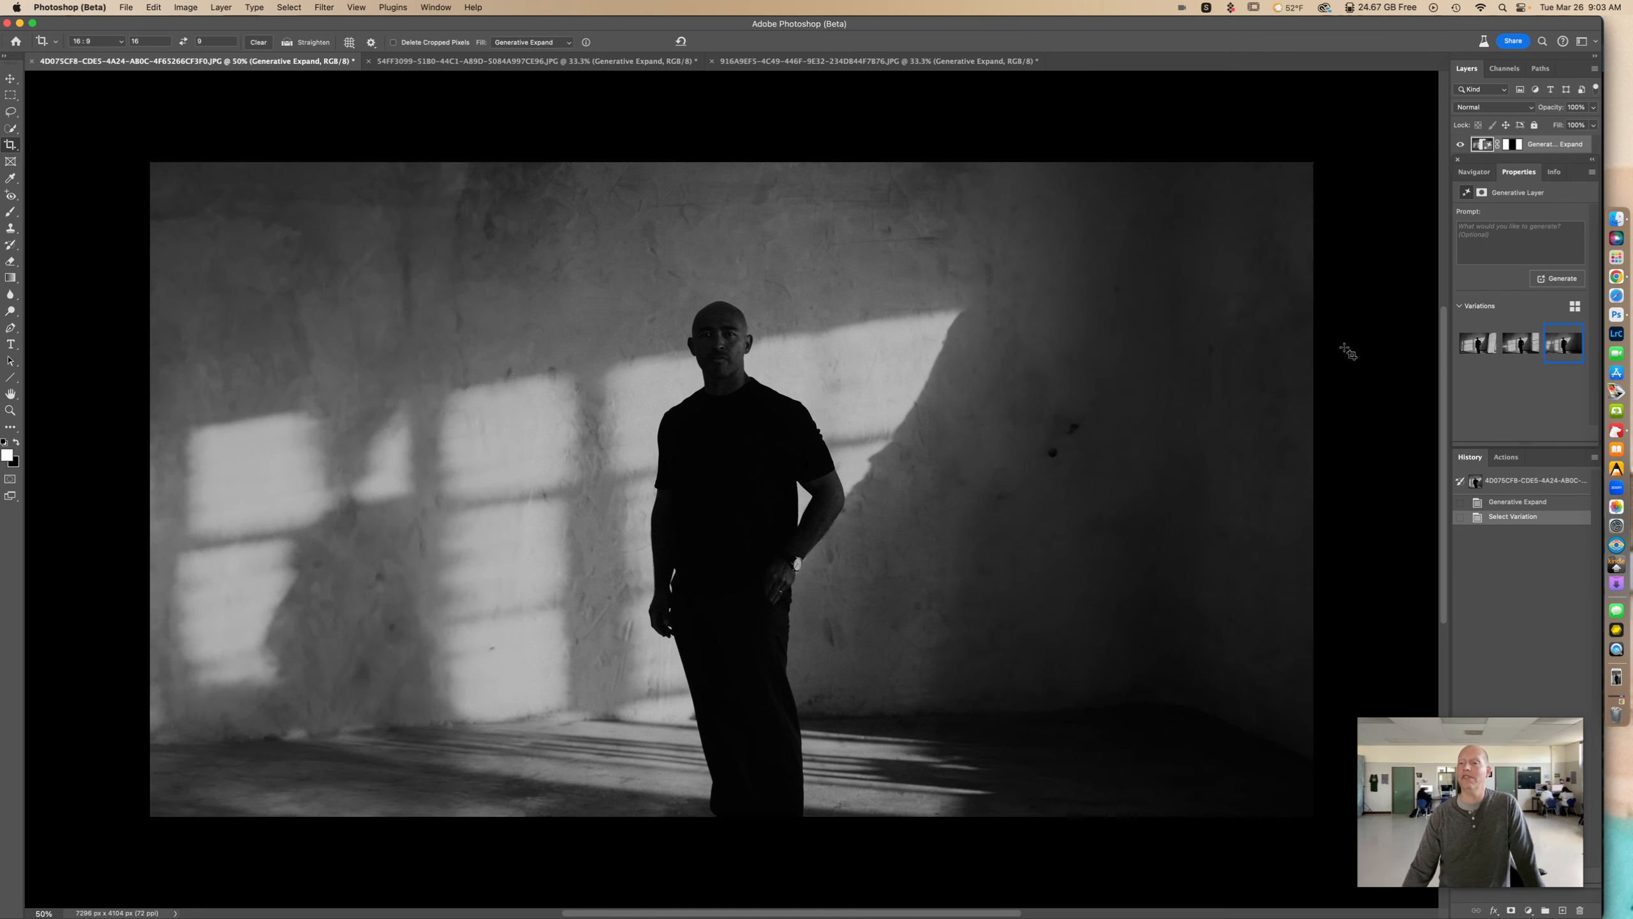
{"action": "mouse_move", "coordinate": [1427, 387]}
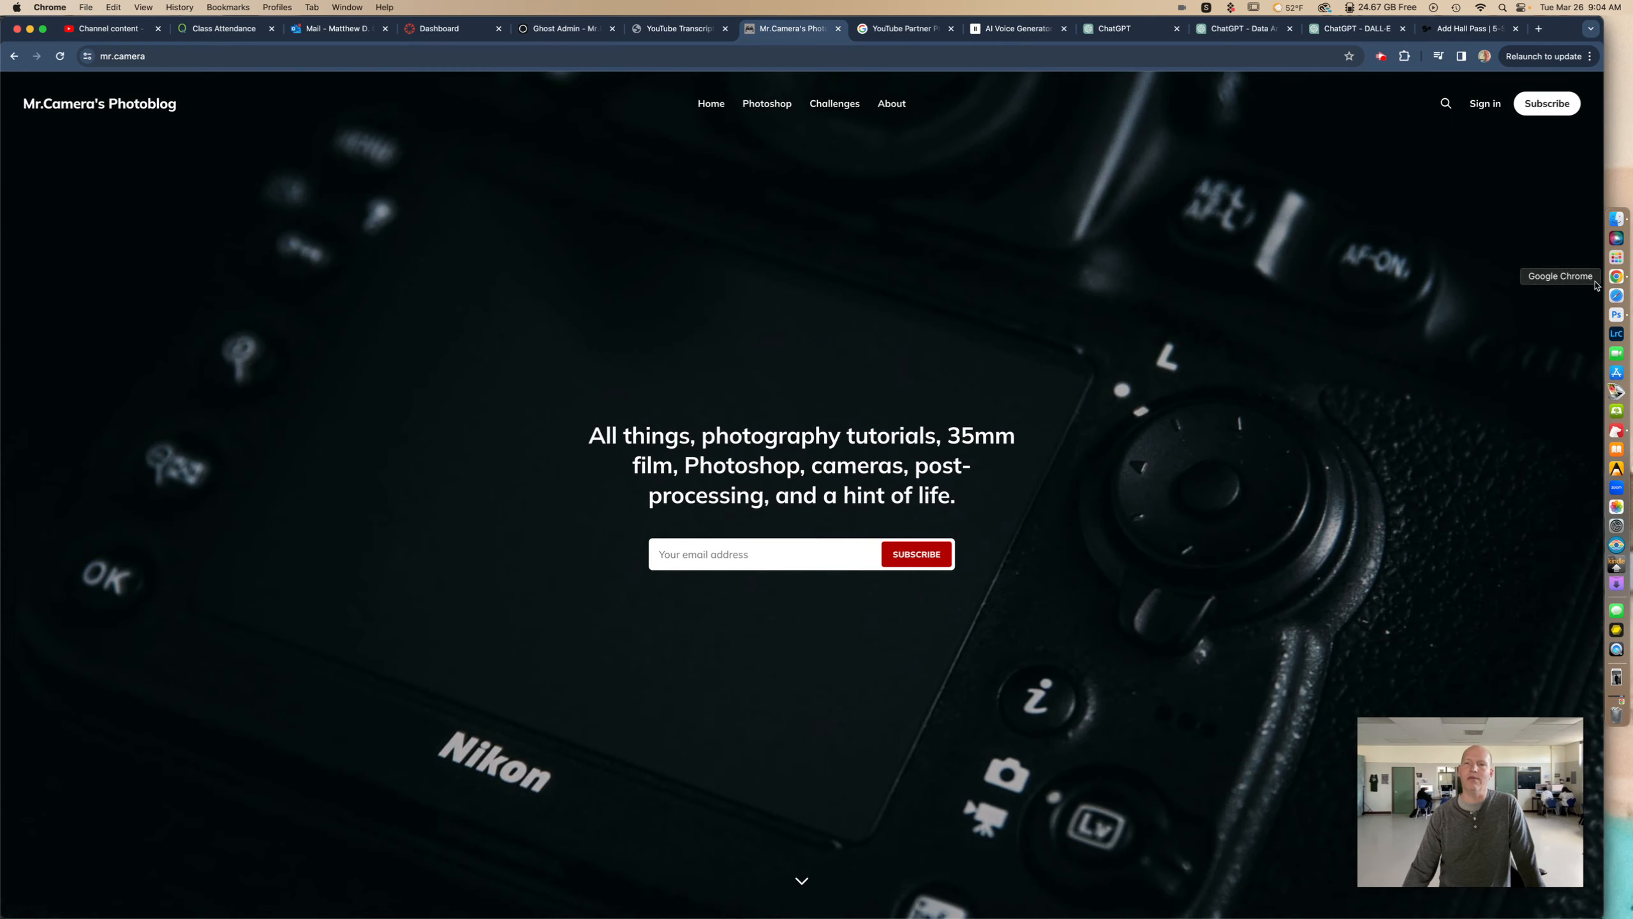
{"action": "left_click", "coordinate": [1380, 56]}
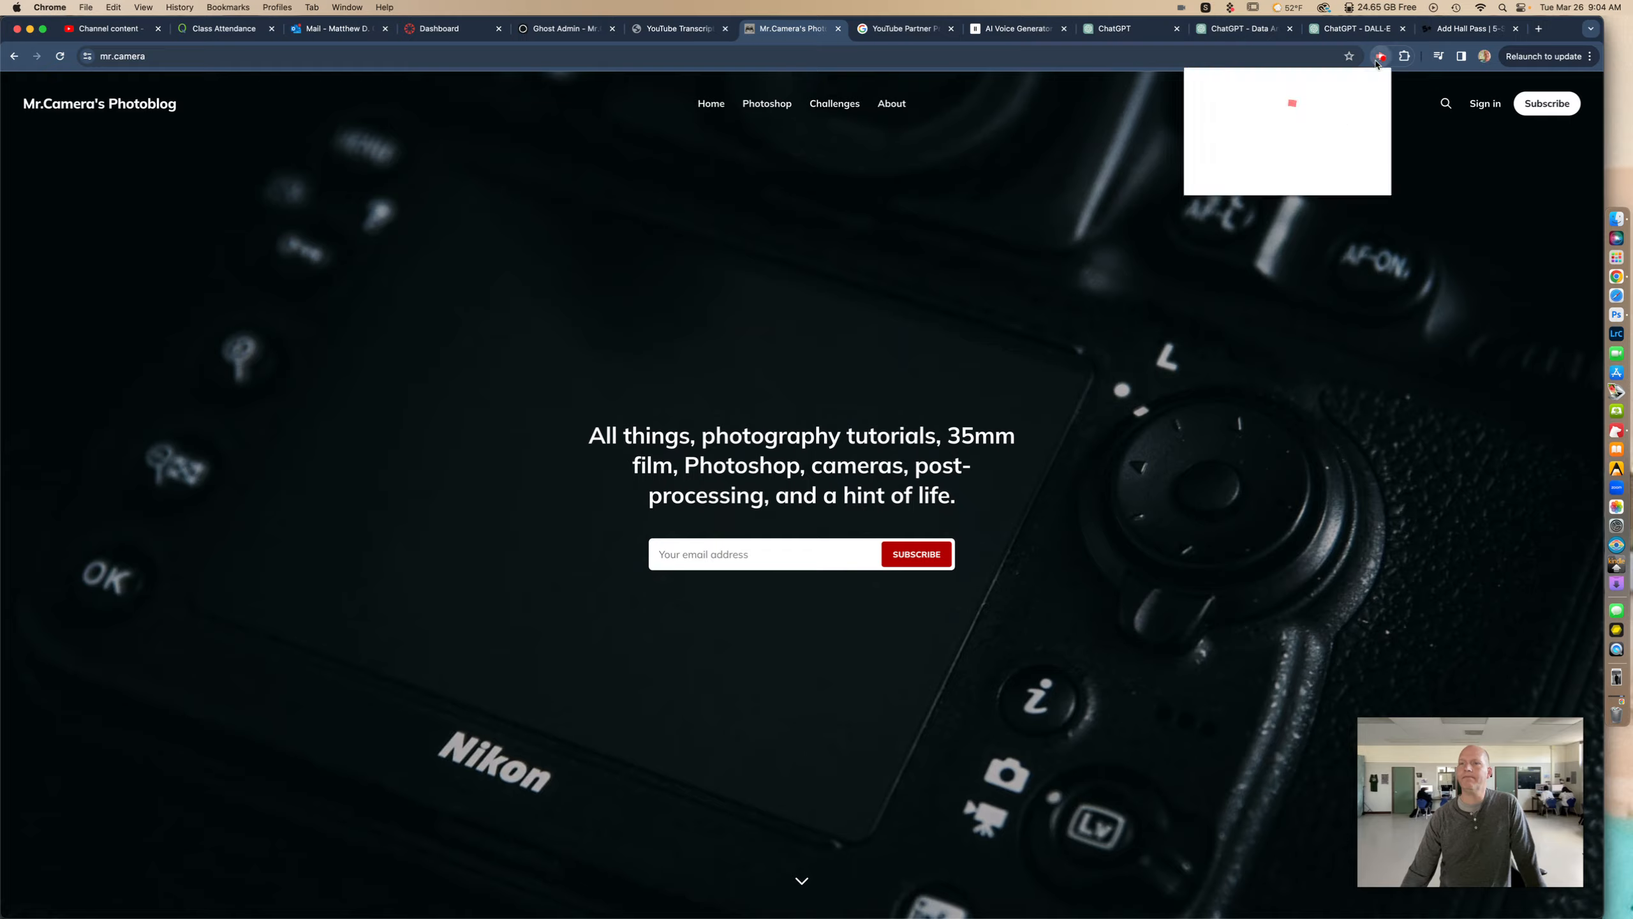